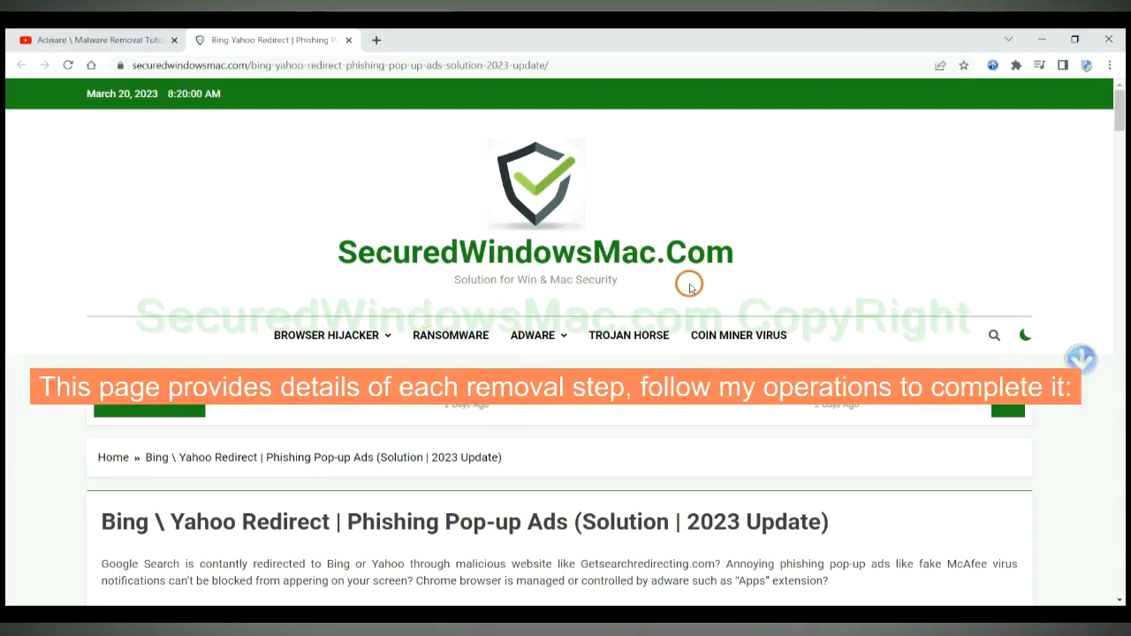
Scroll the removal guide down to the Instant Automatic Removal section with SpyHunter download options.
scroll("down", 3)
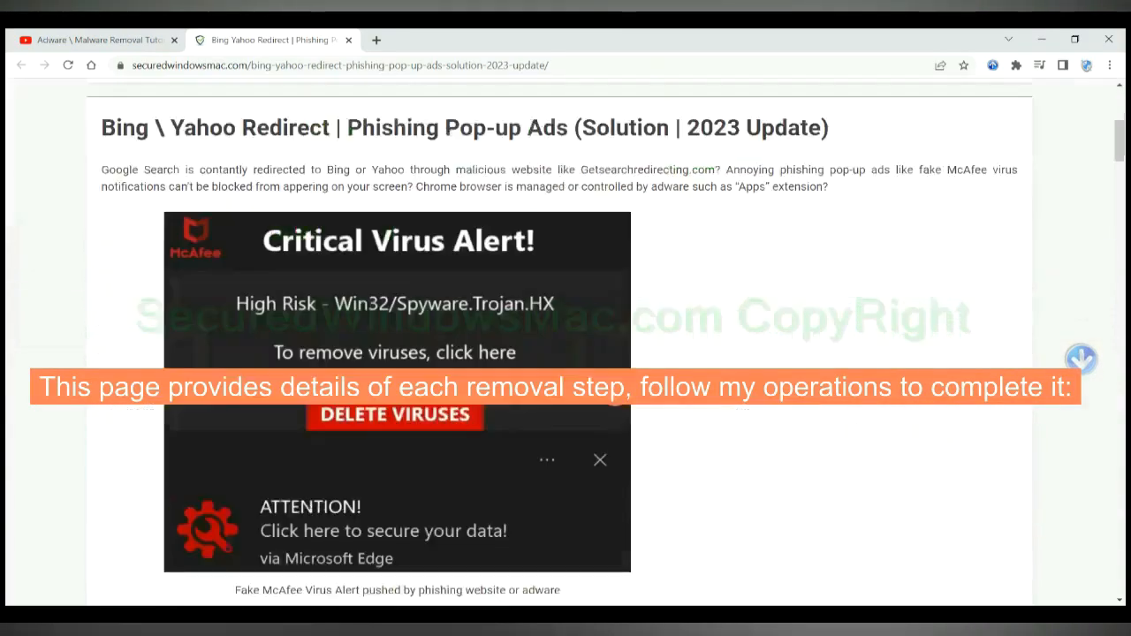
scroll("down", 3)
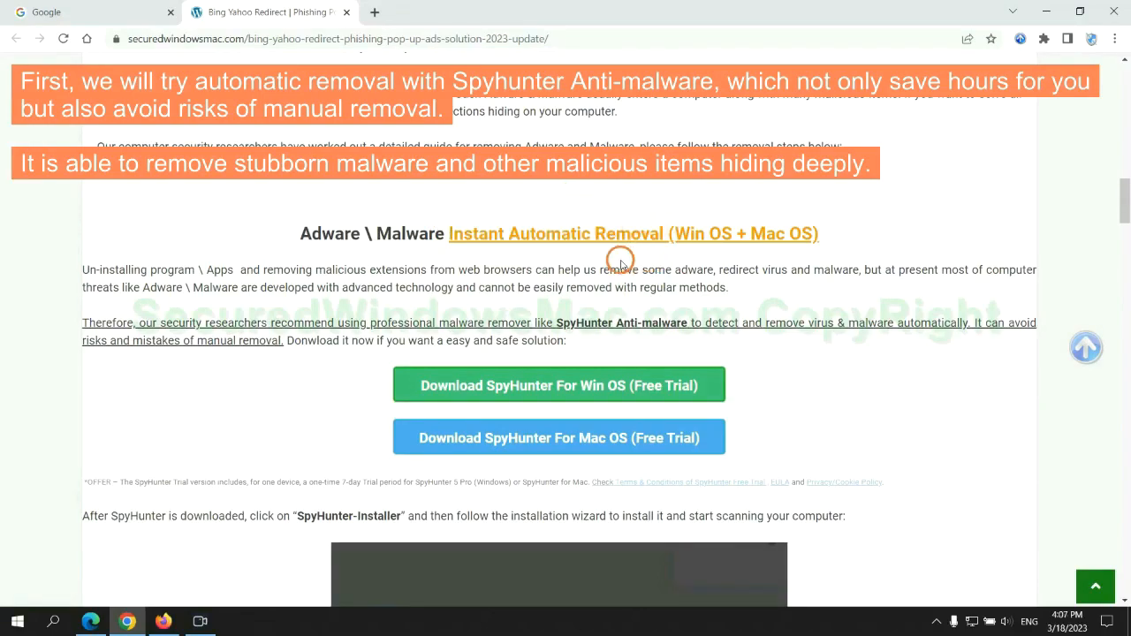
mouse_move(424, 260)
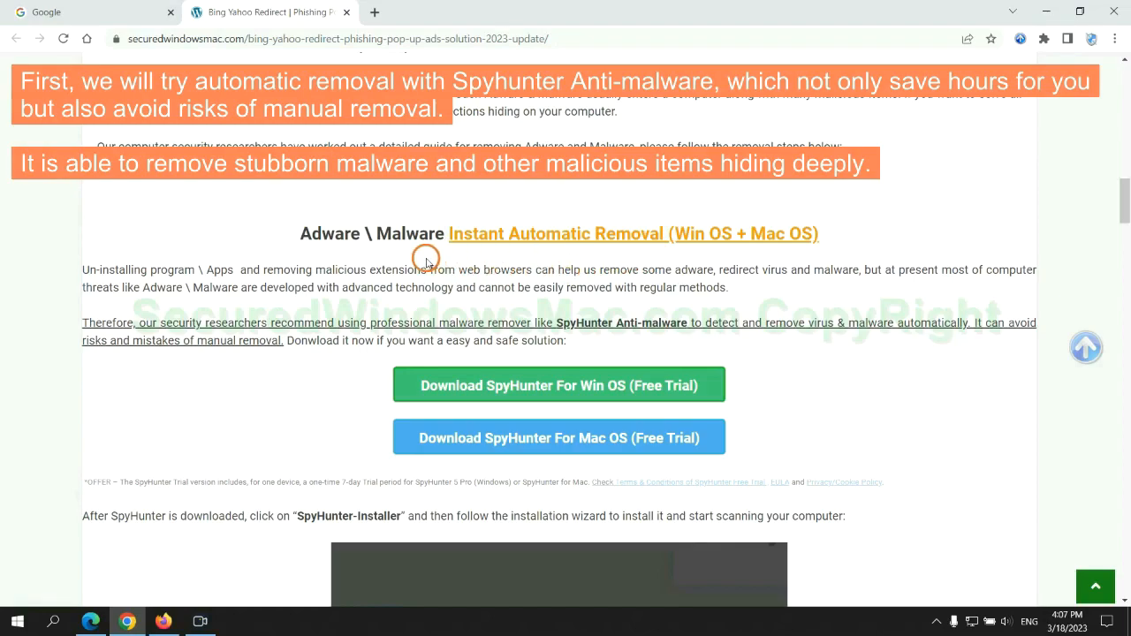
mouse_move(166, 281)
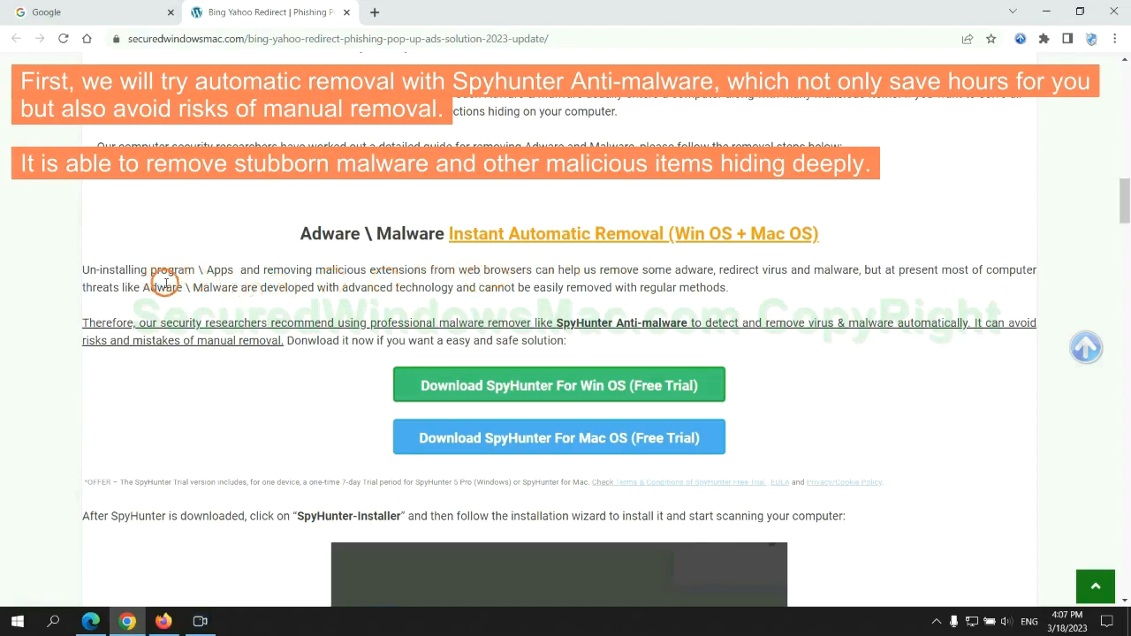
mouse_move(355, 282)
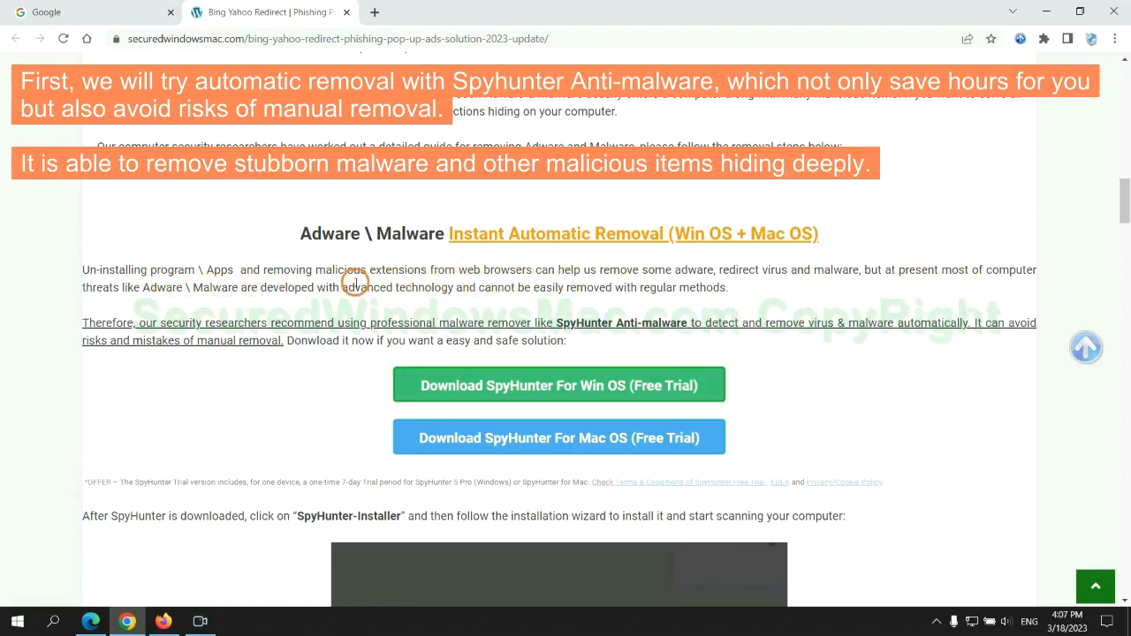
scroll("down", 3)
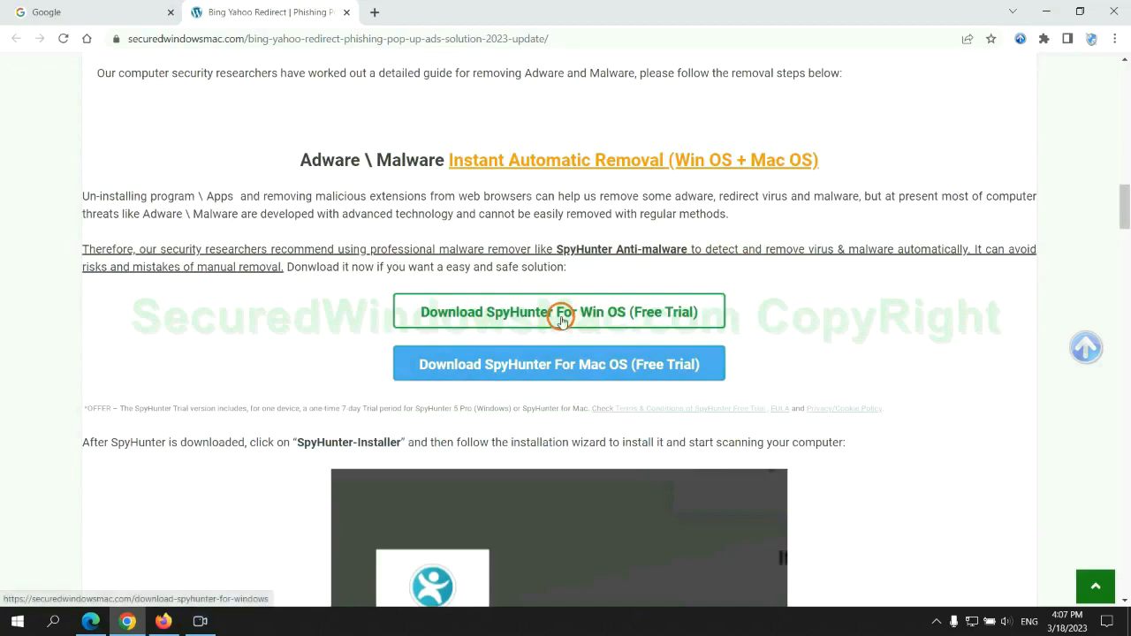
Download SpyHunter-Installer.exe for Windows, keep the file and launch it from the download bar.
scroll("down", 3)
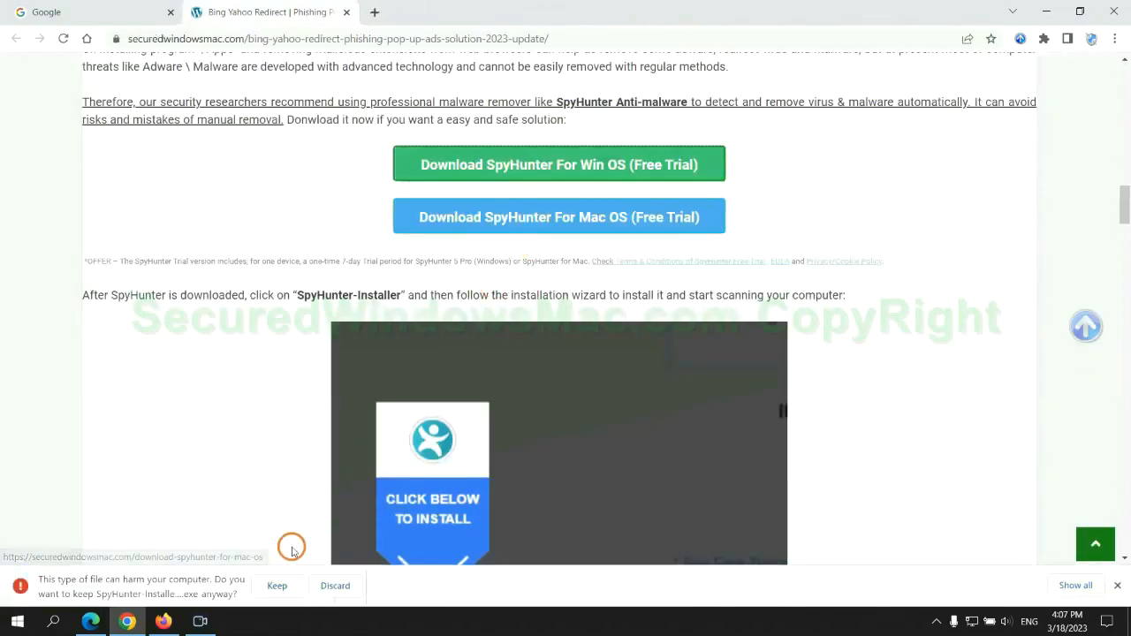
left_click(276, 585)
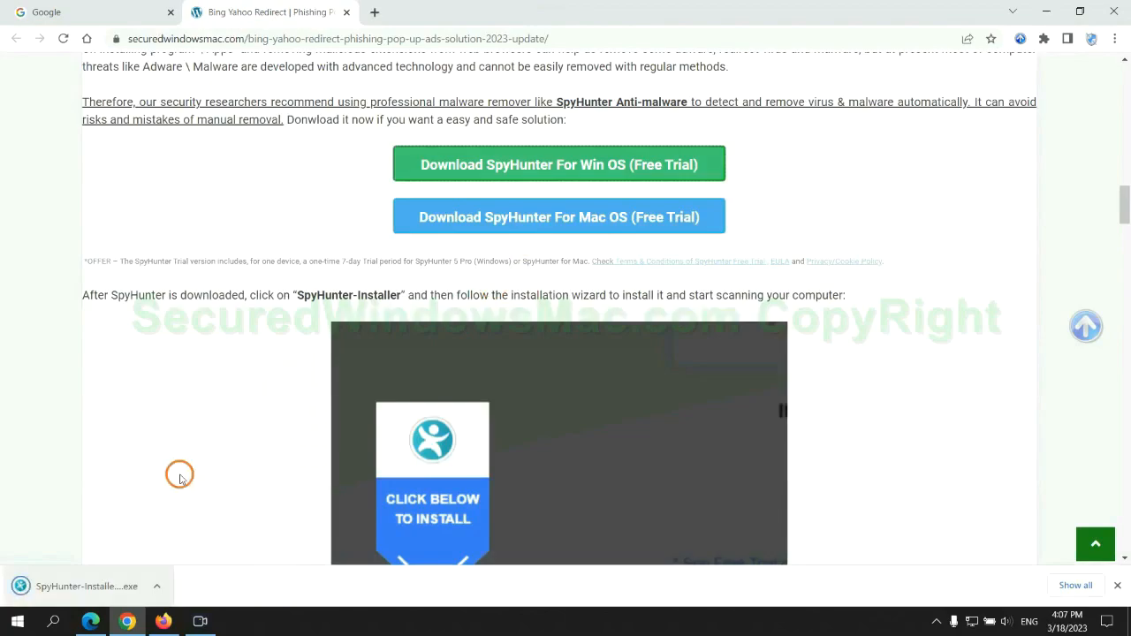
left_click(87, 587)
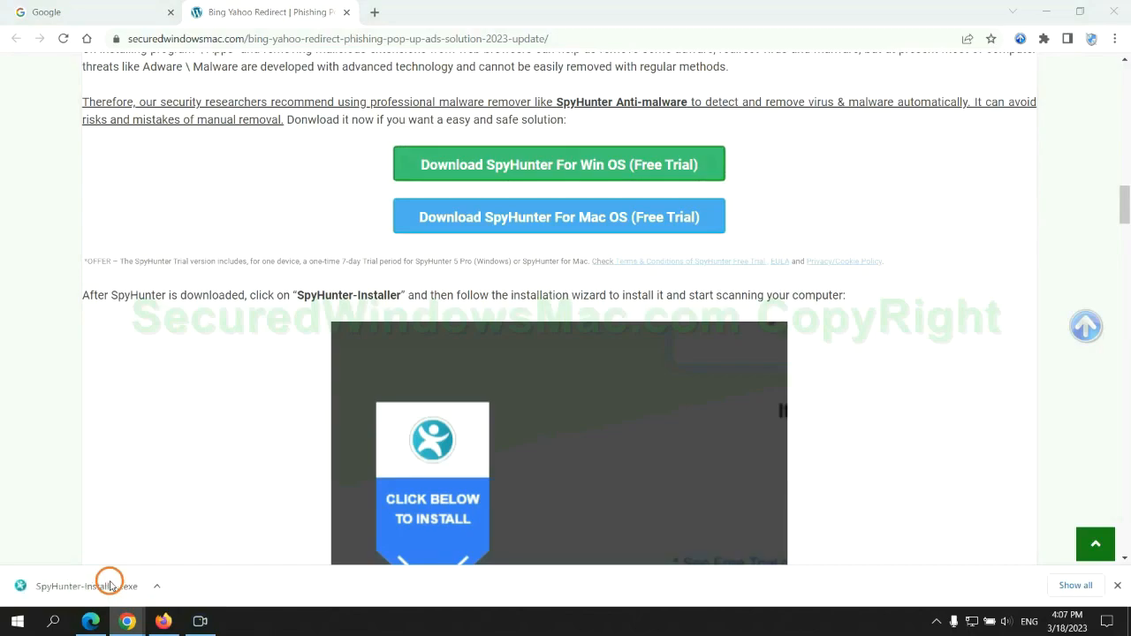
left_click(85, 585)
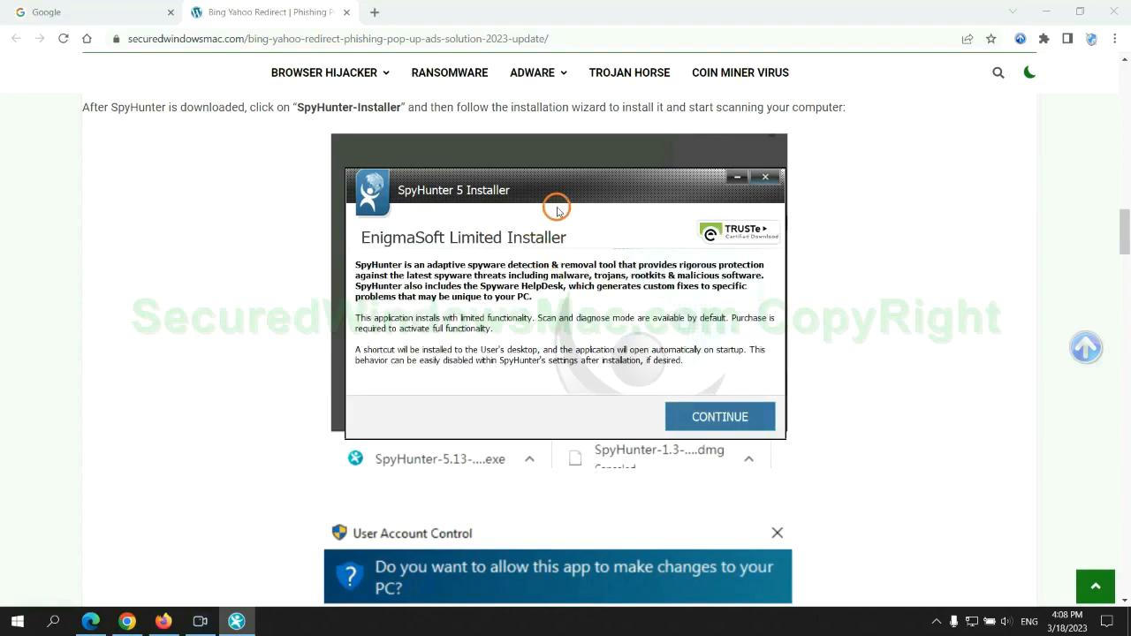
Install SpyHunter, scan for threats, proceed past results and register the 7-day free trial.
left_click(719, 418)
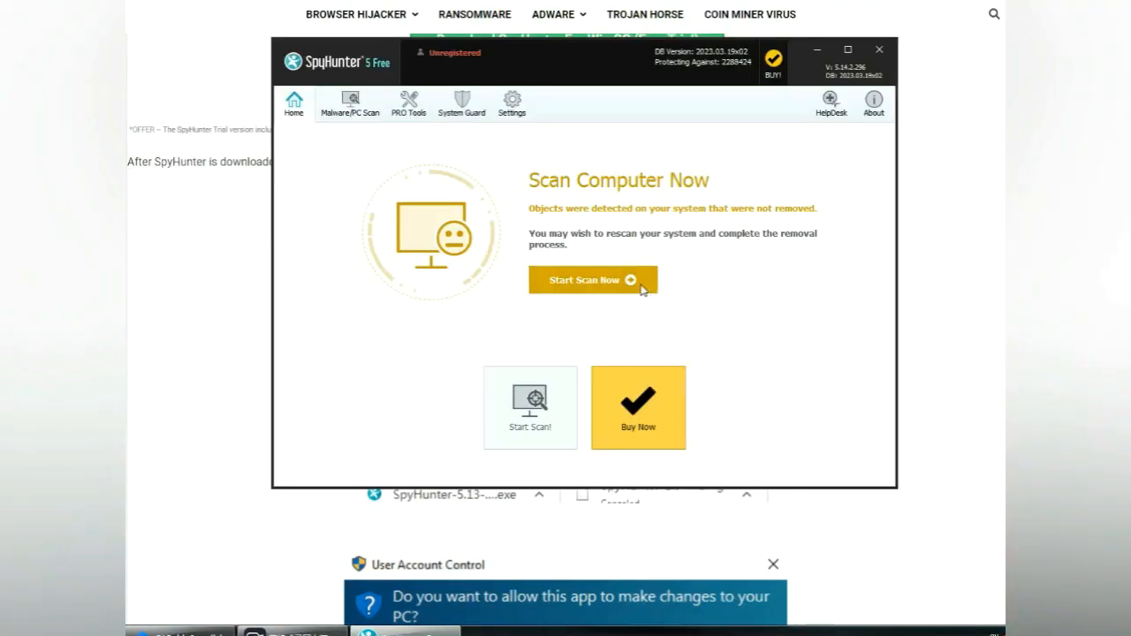
left_click(592, 279)
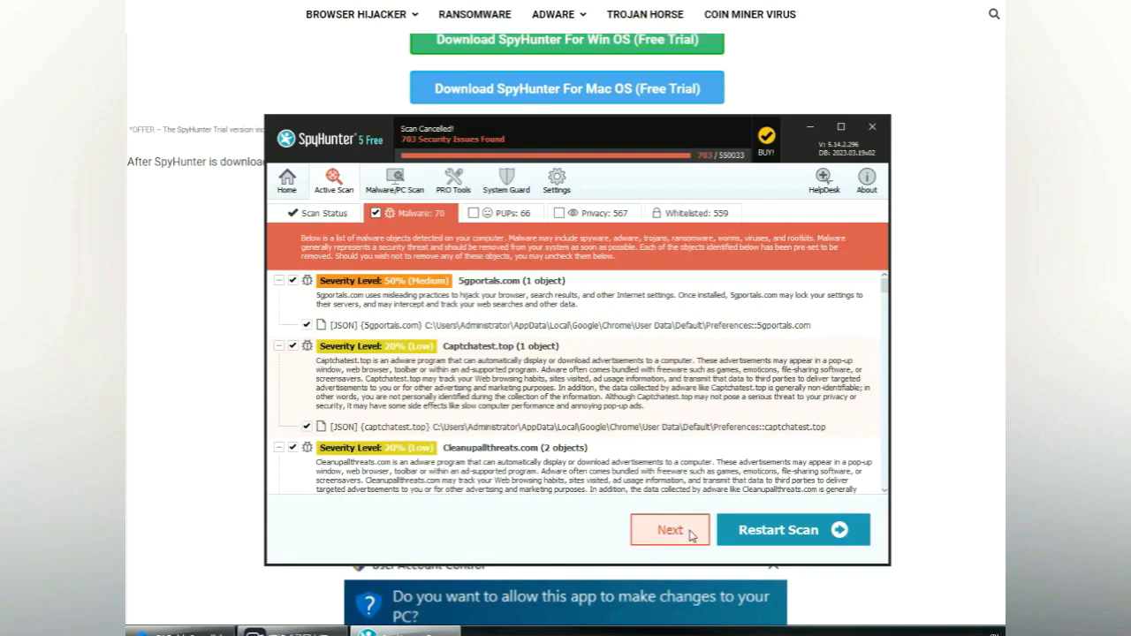
left_click(668, 530)
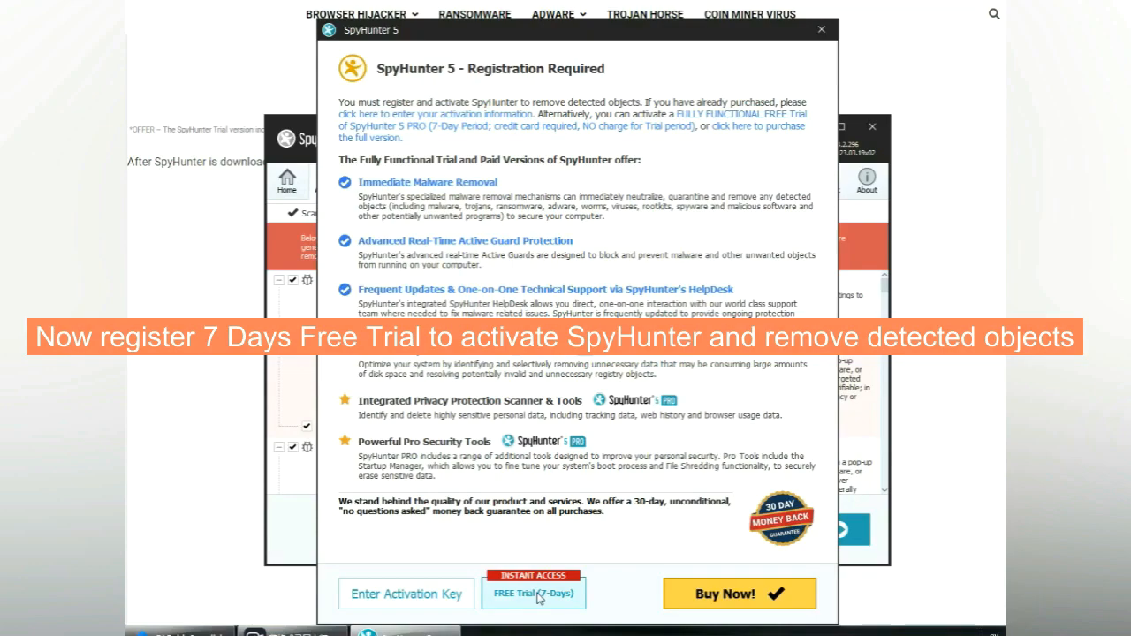
left_click(533, 594)
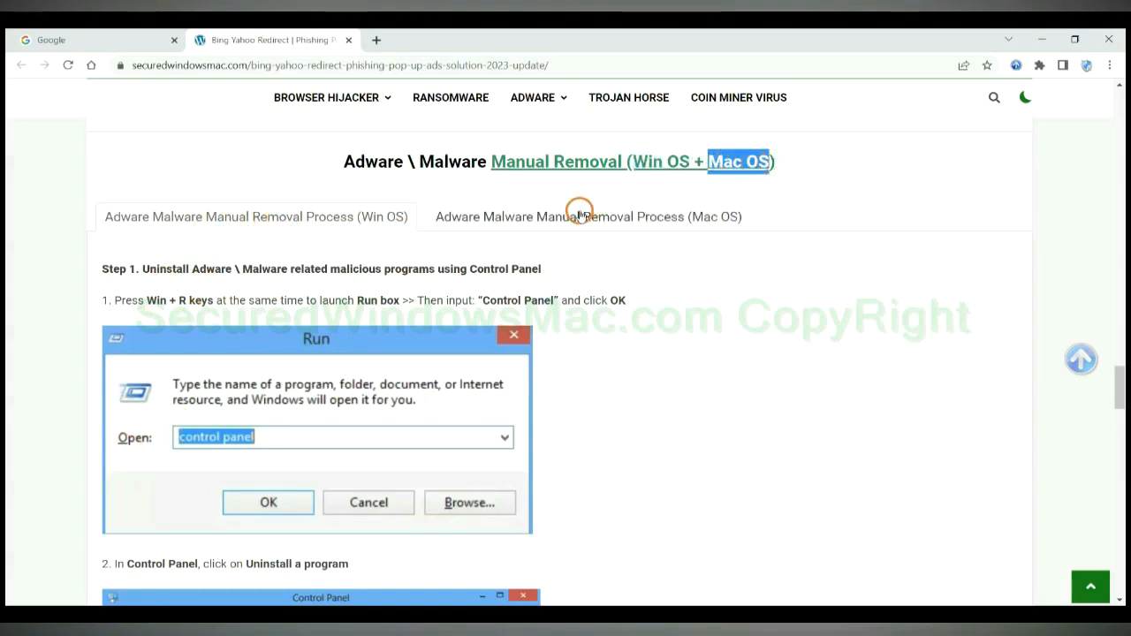
Show the Windows manual removal steps and scroll to Step 1, uninstall via Control Panel.
left_click(587, 216)
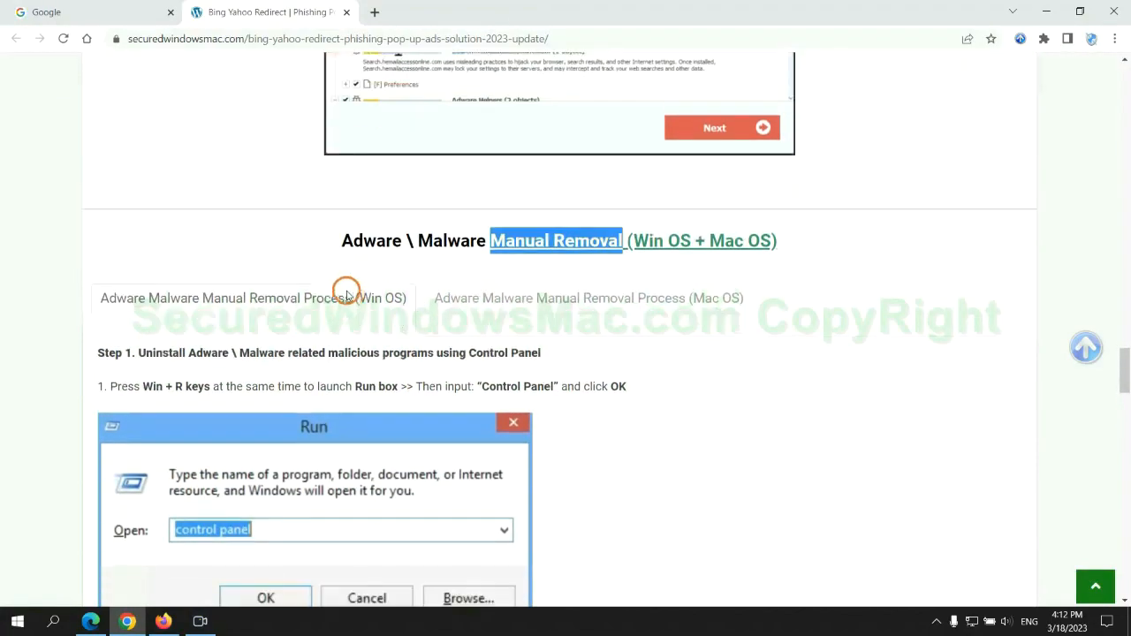
scroll("down", 3)
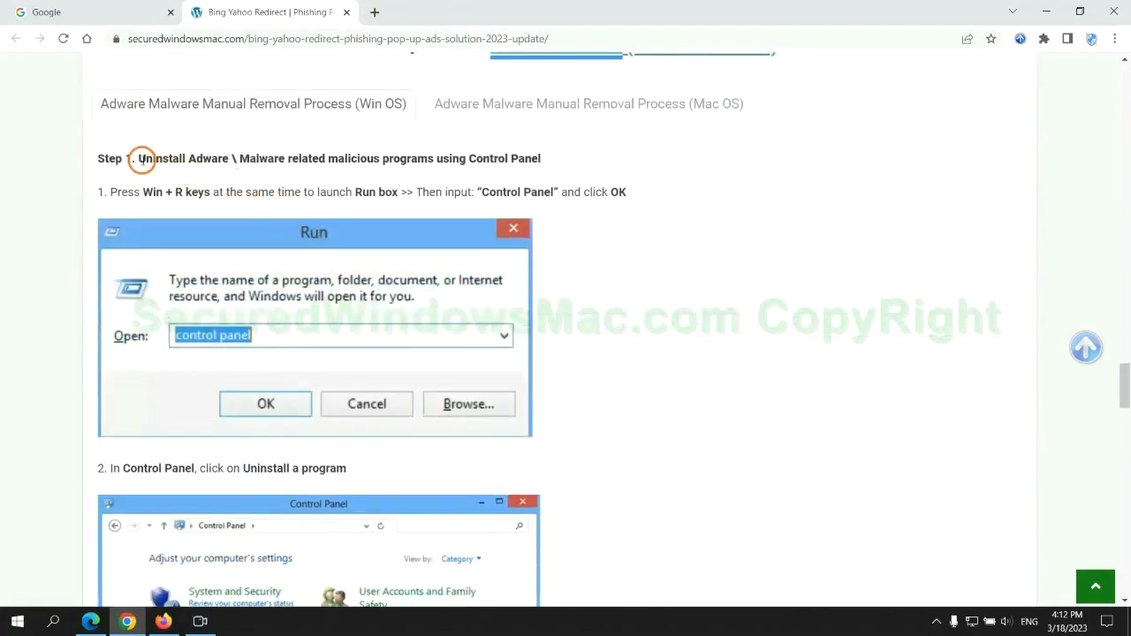
left_click_drag(137, 159, 350, 159)
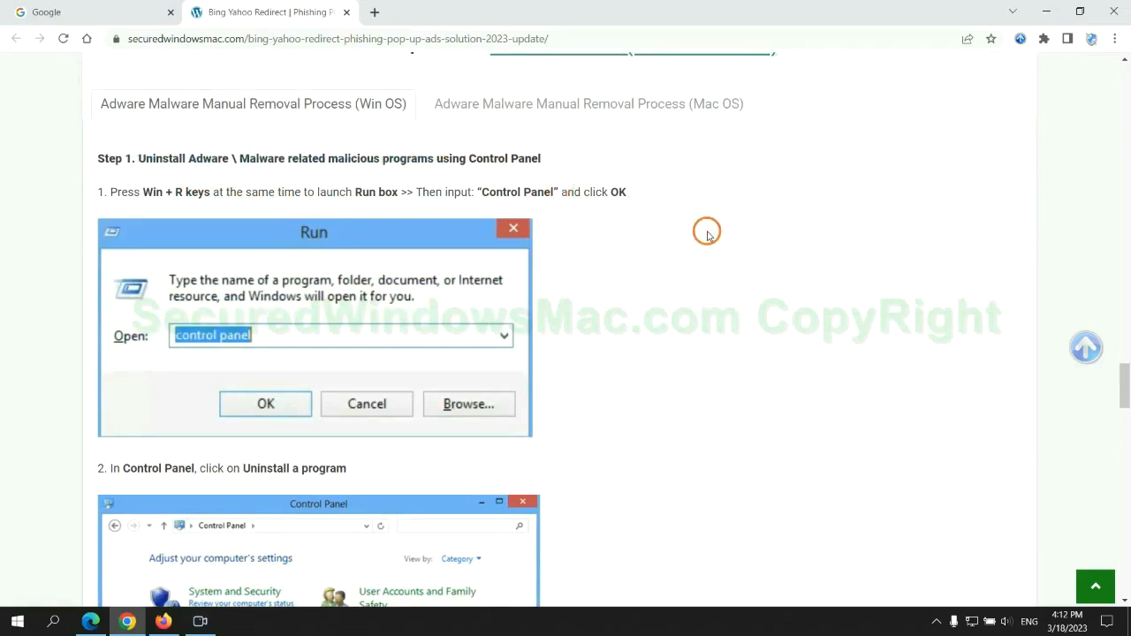
scroll("down", 3)
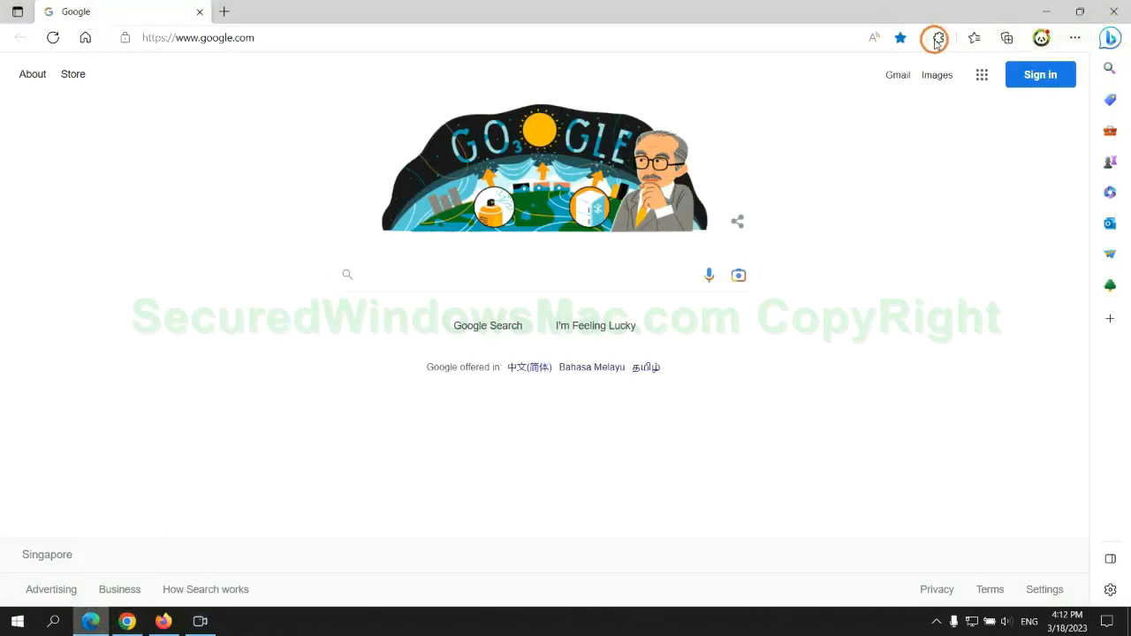
Remove McAfee WebAdvisor from Edge's Manage extensions page and close that page.
left_click(936, 37)
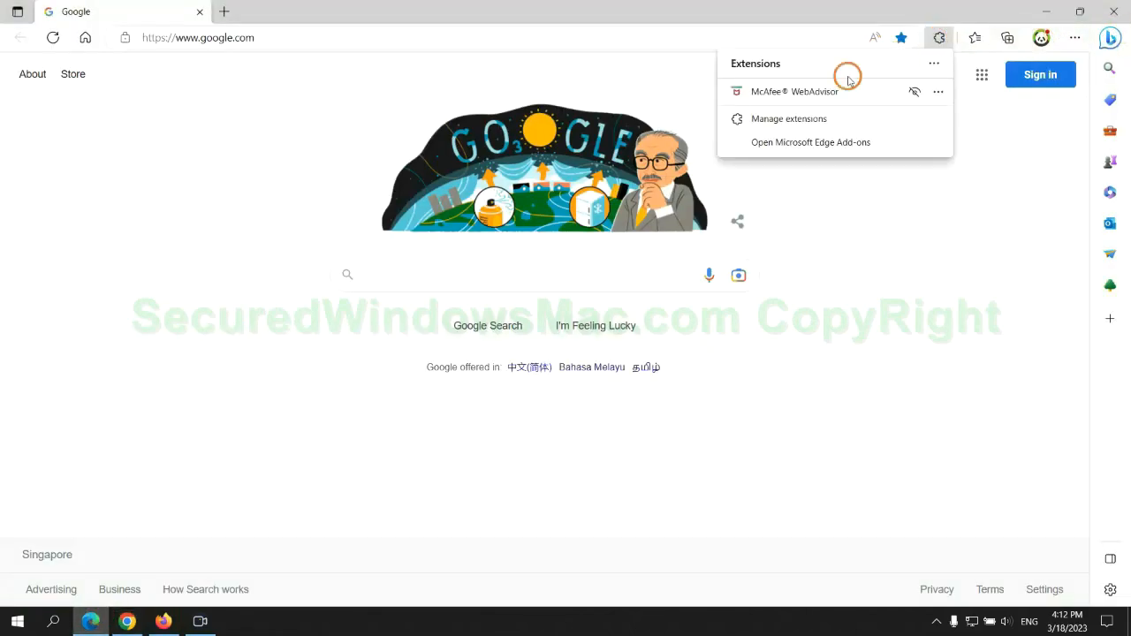
left_click(788, 118)
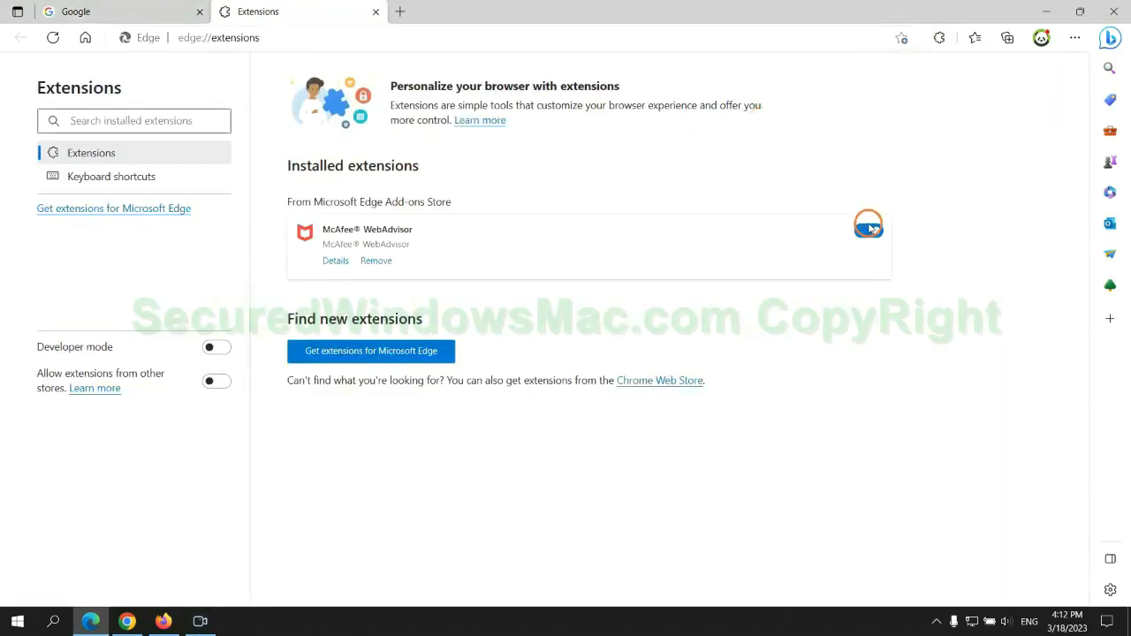
left_click(869, 230)
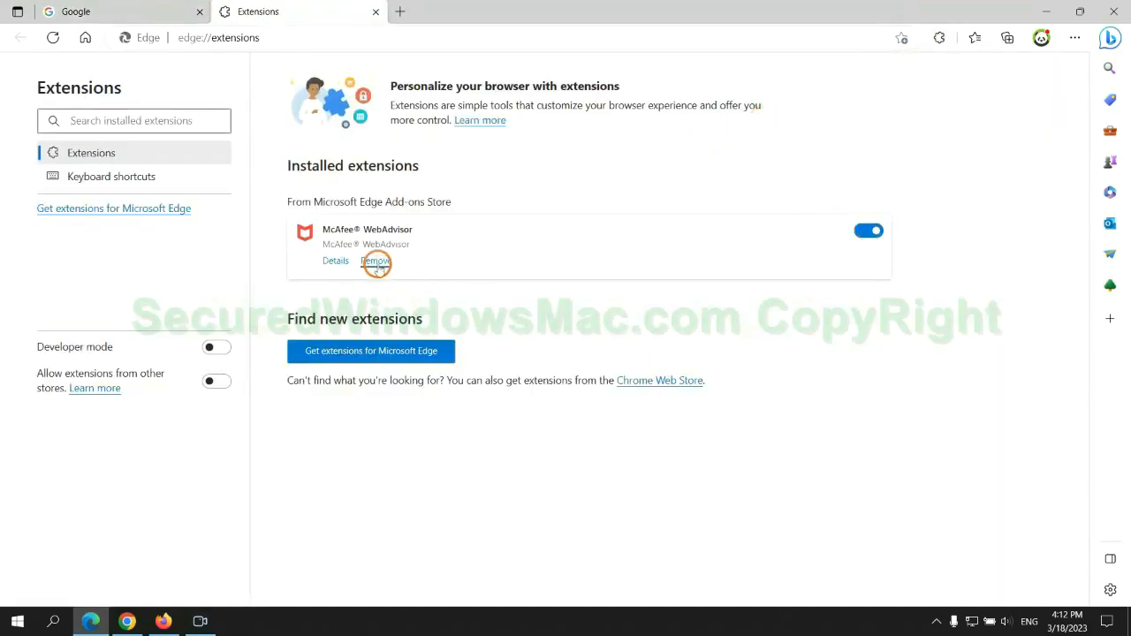
left_click(375, 262)
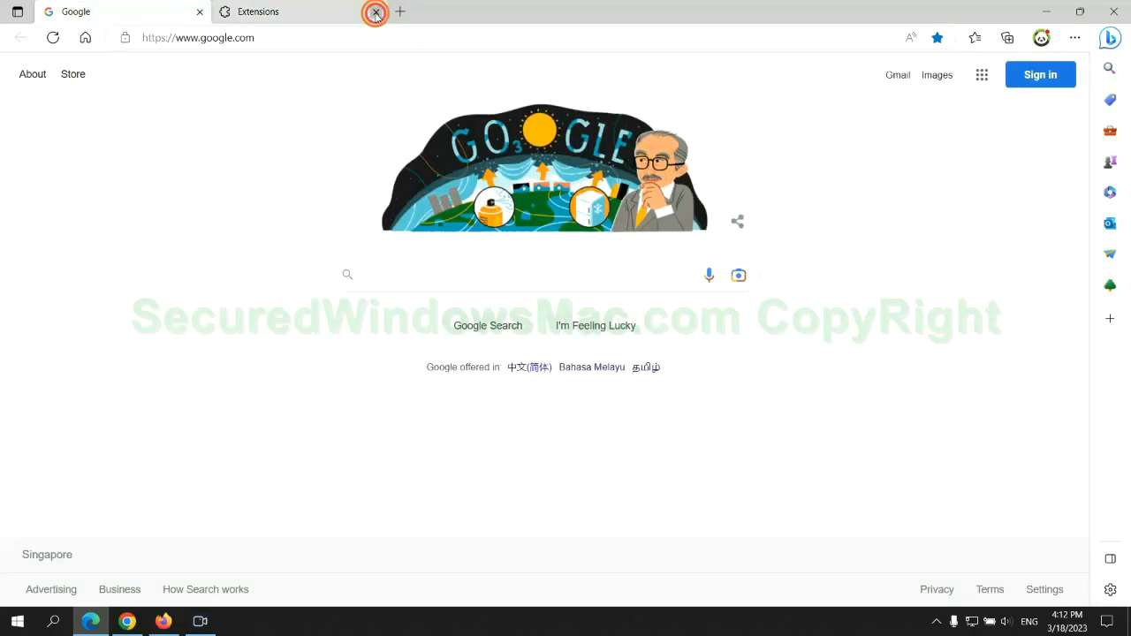
left_click(127, 623)
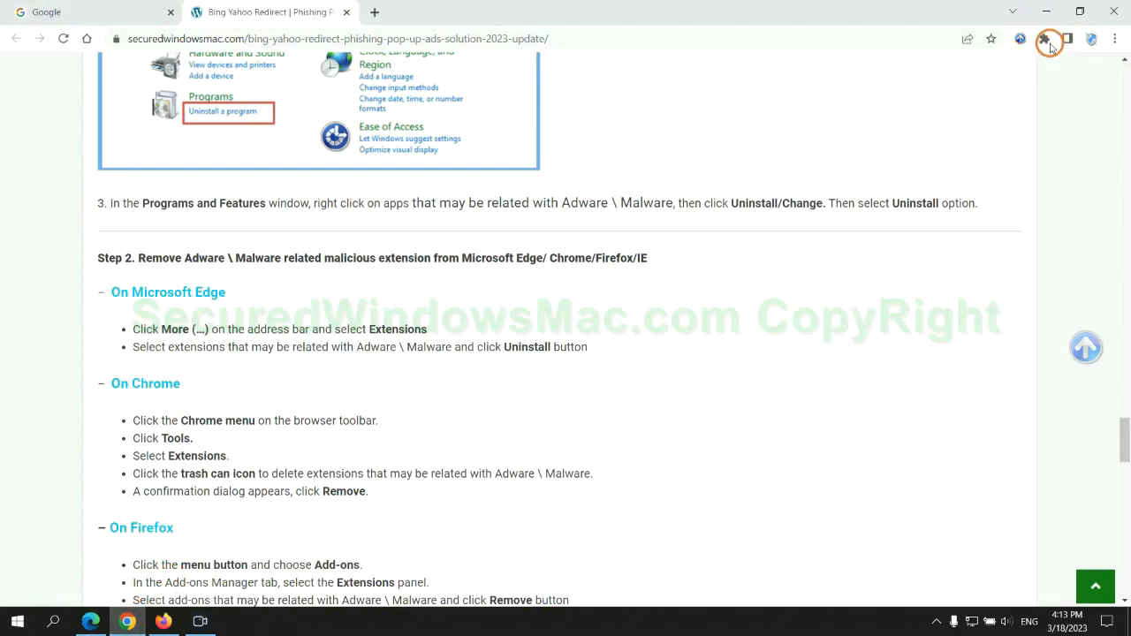
Remove the Ecosia extension from chrome://extensions.
left_click(1043, 39)
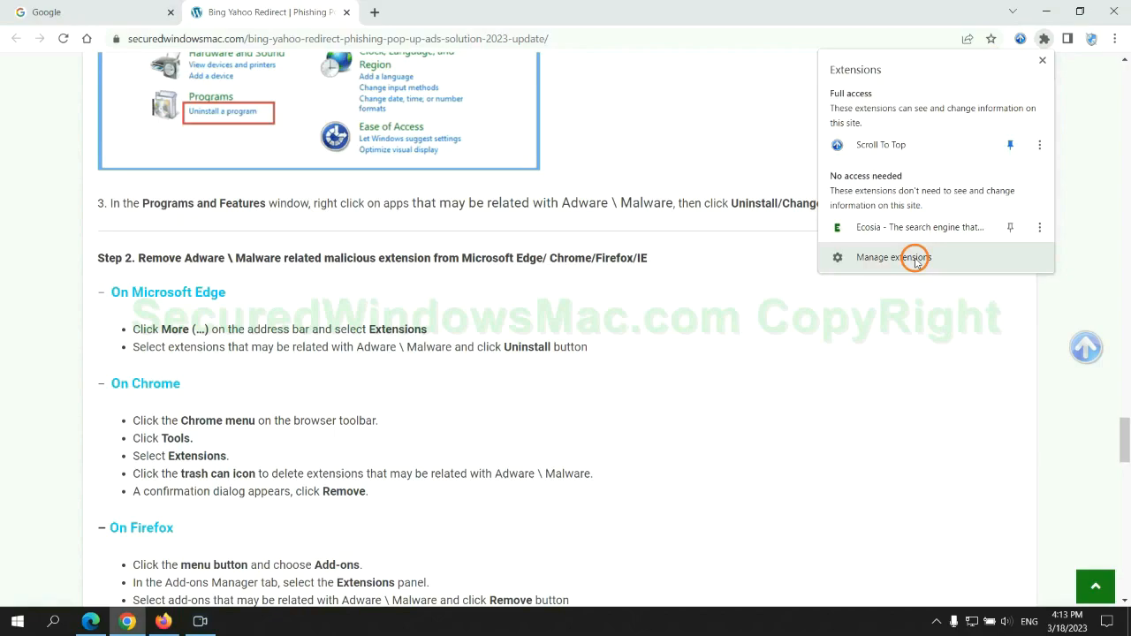
left_click(894, 258)
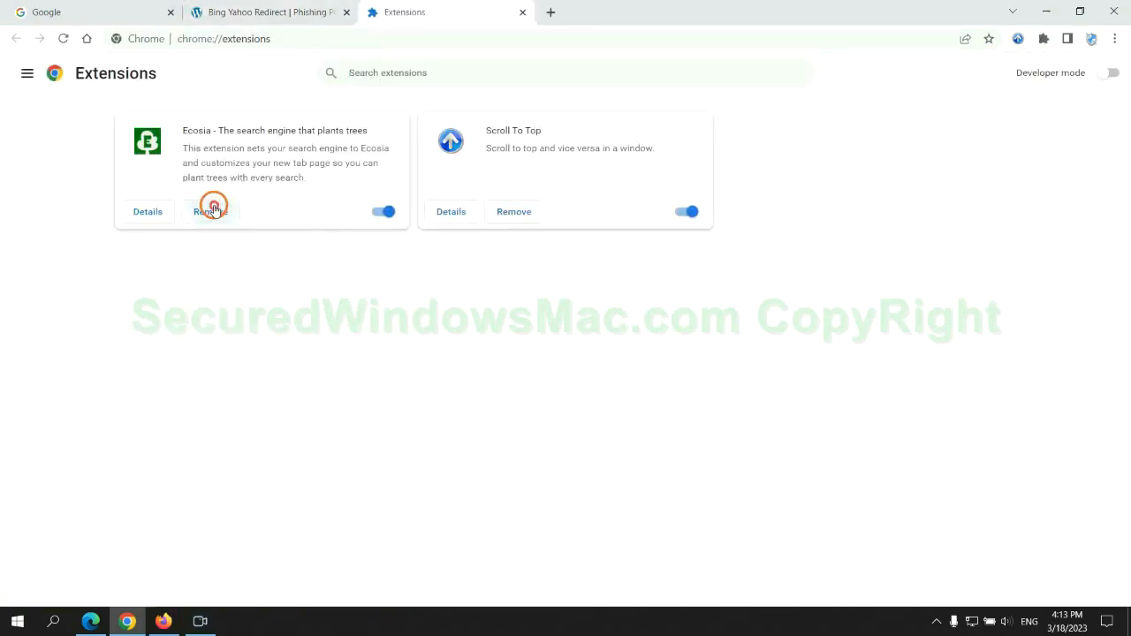
left_click(212, 212)
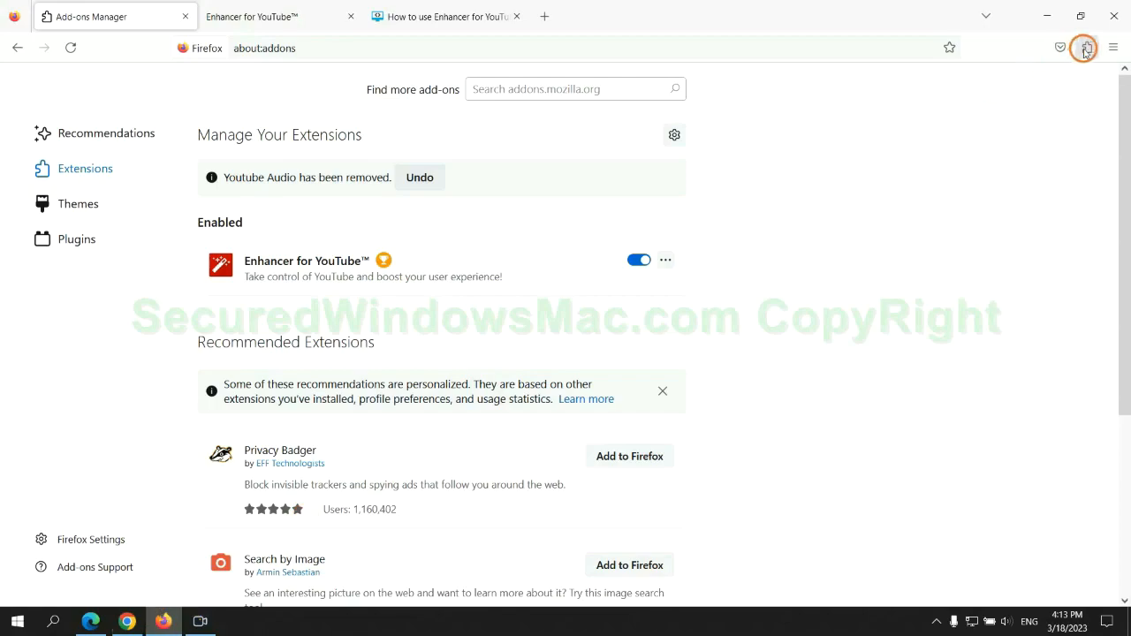
Remove the Enhancer for YouTube add-on from Firefox's about:addons manager.
left_click(1085, 46)
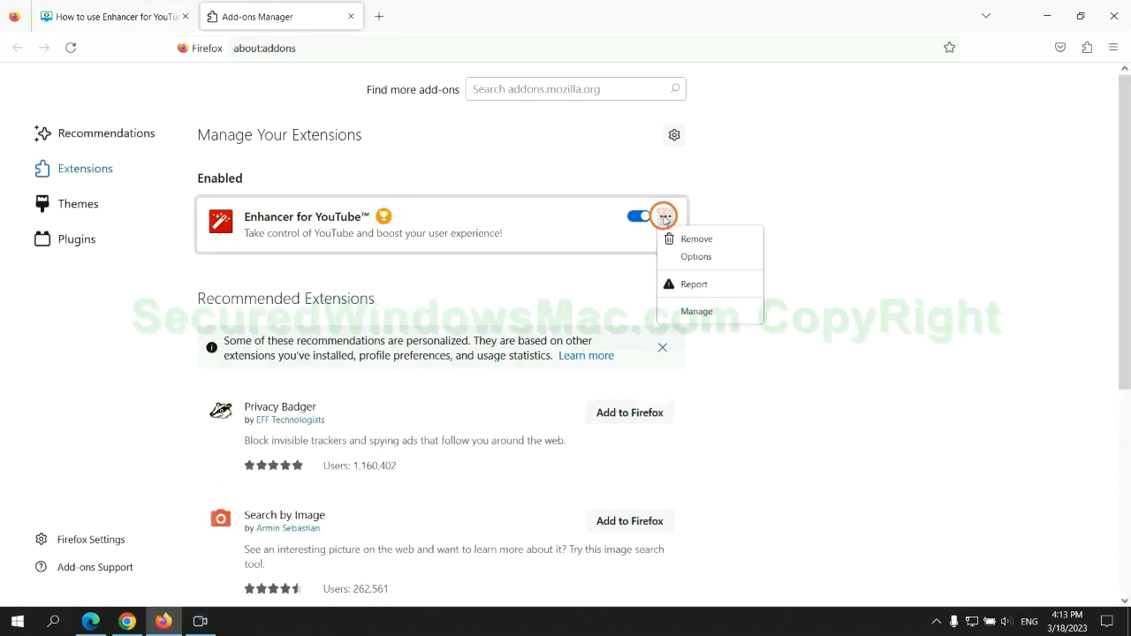
left_click(698, 241)
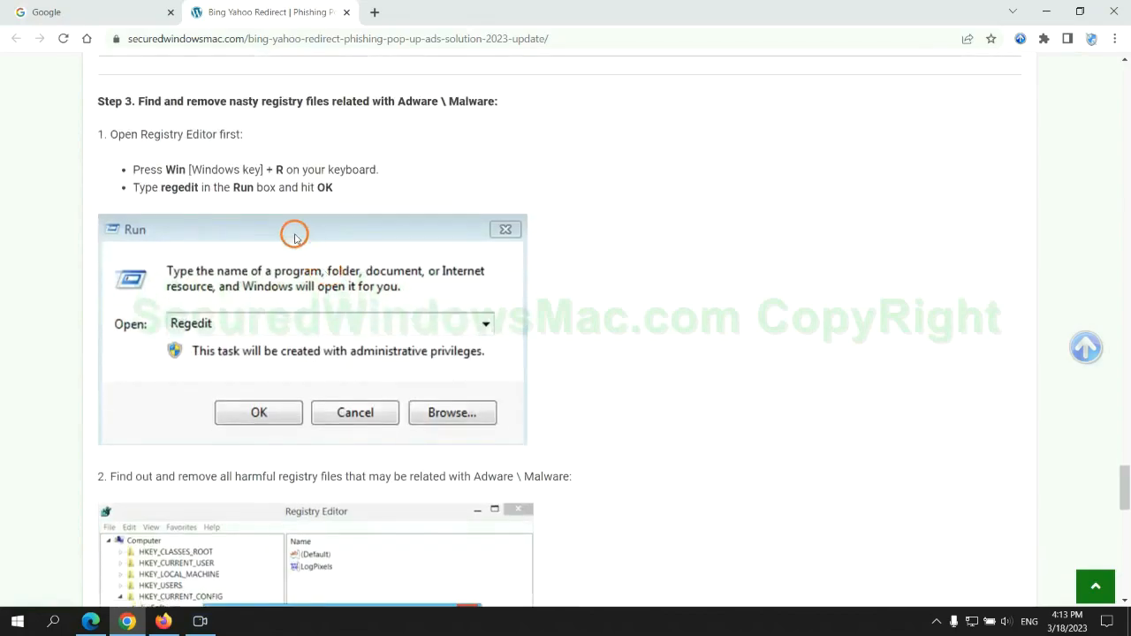
mouse_move(229, 203)
type("r")
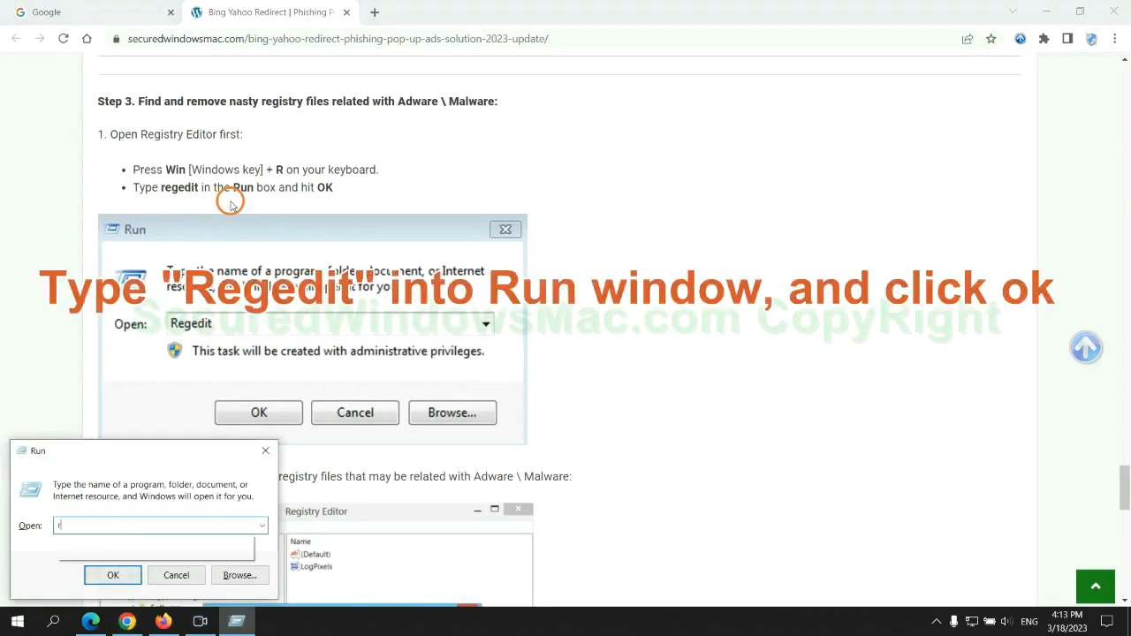
Launch Registry Editor by running regedit from the Run box.
type("egel")
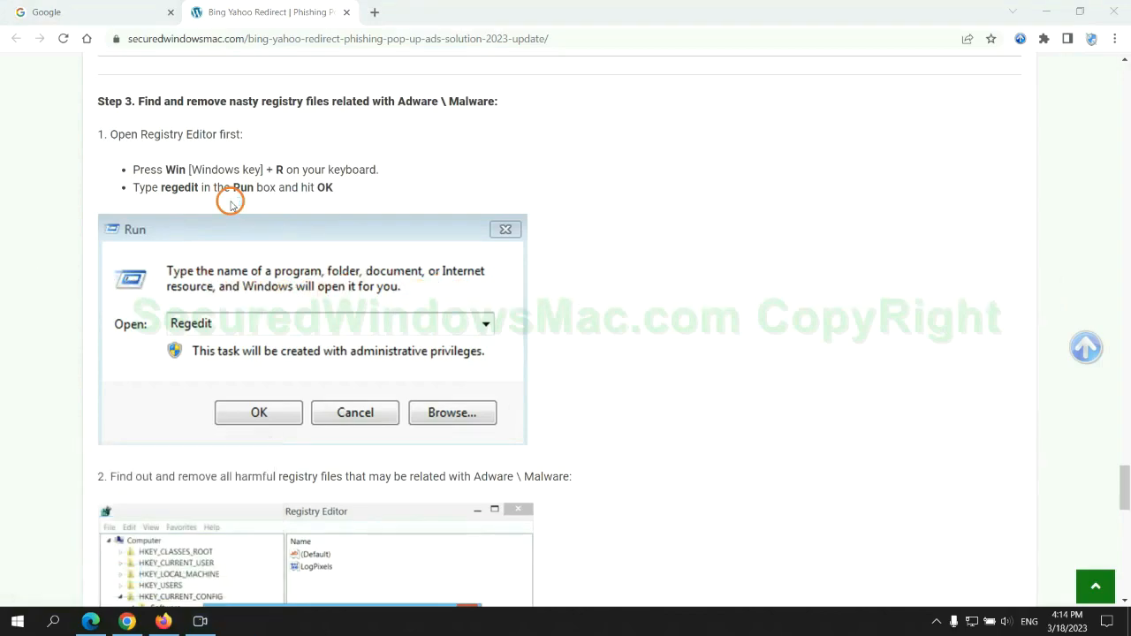
left_click(258, 413)
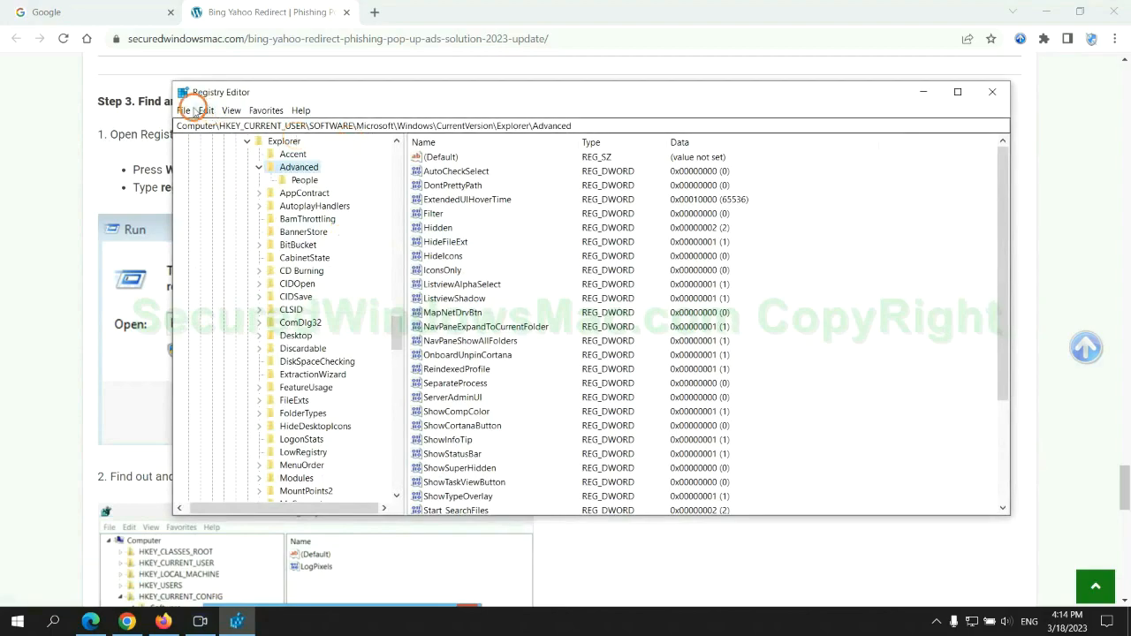
Search the registry for 'App' and bring up actions on the found StoreAppsOnTaskbar entry.
left_click(205, 110)
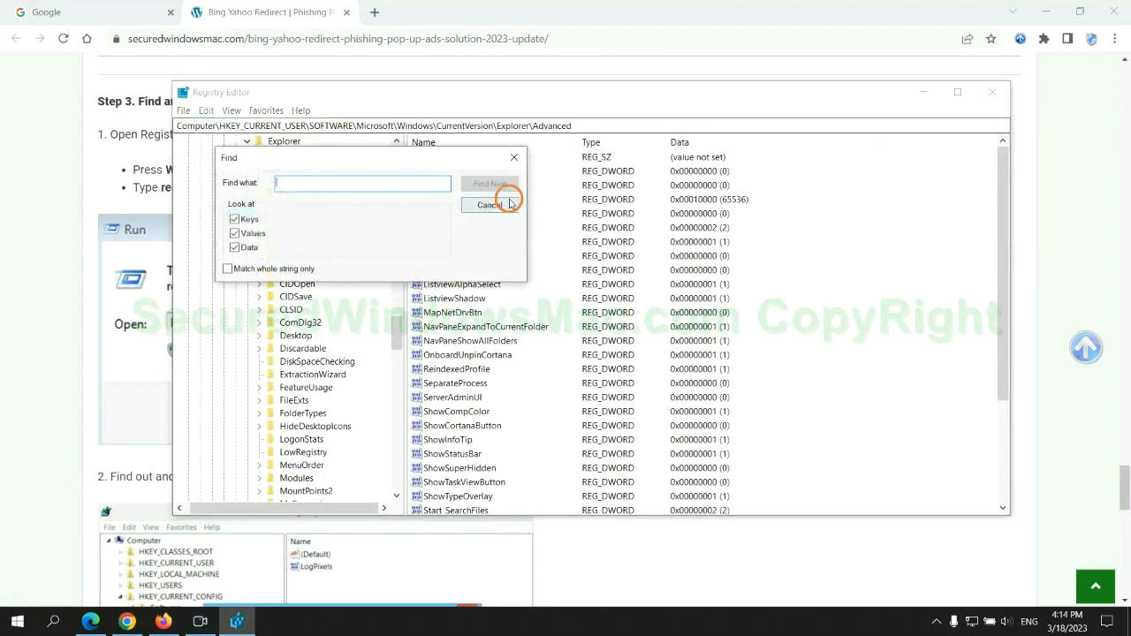
type("App")
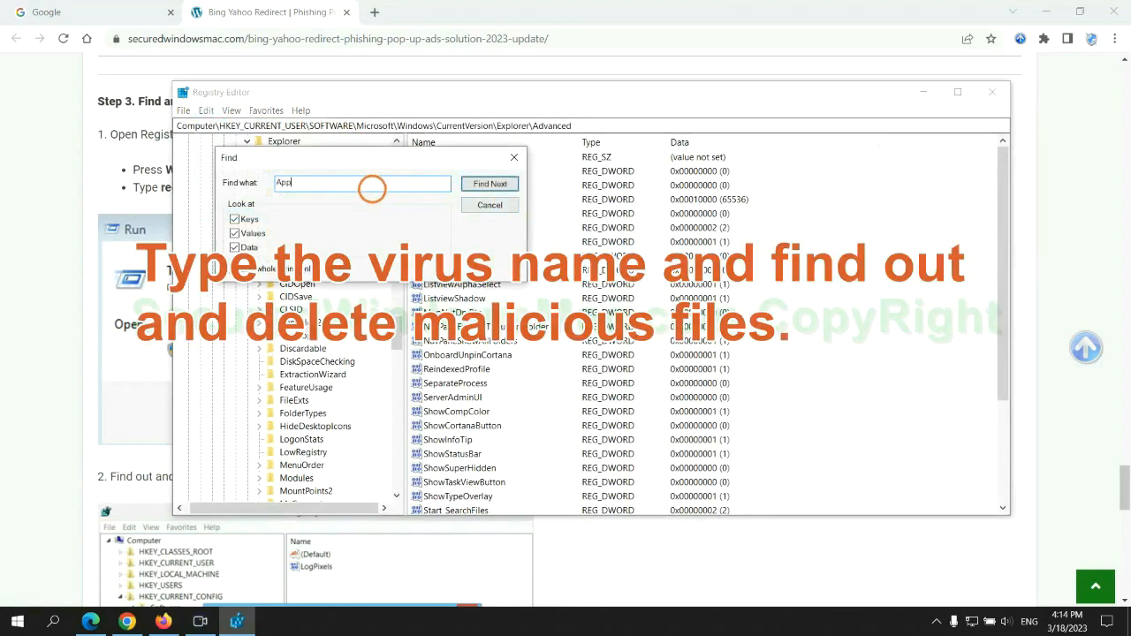
left_click(490, 182)
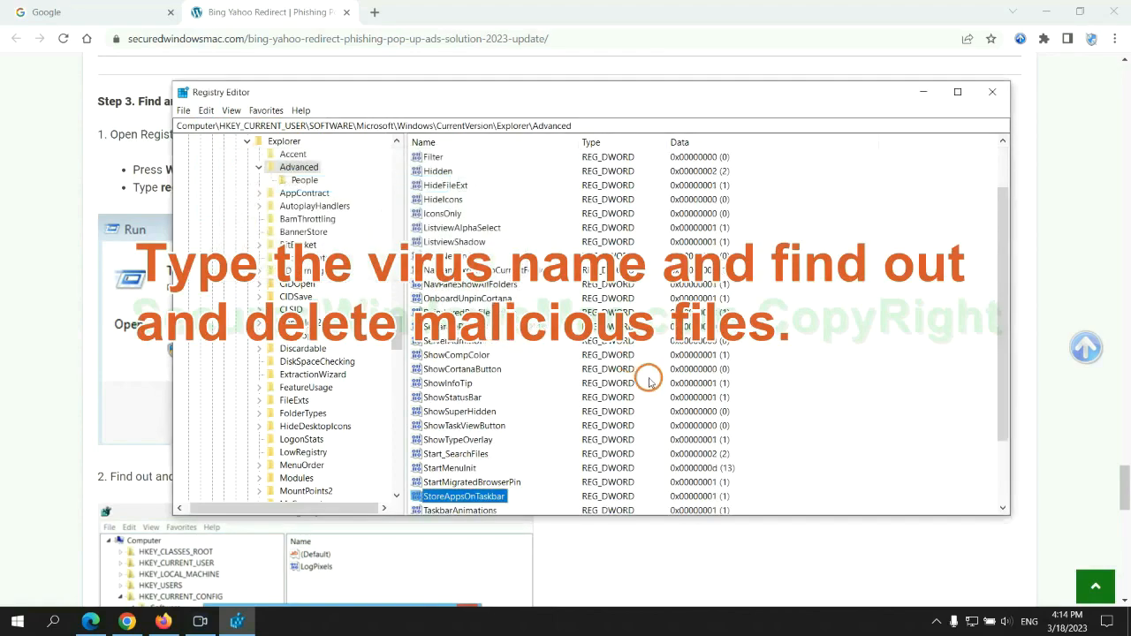
right_click(463, 410)
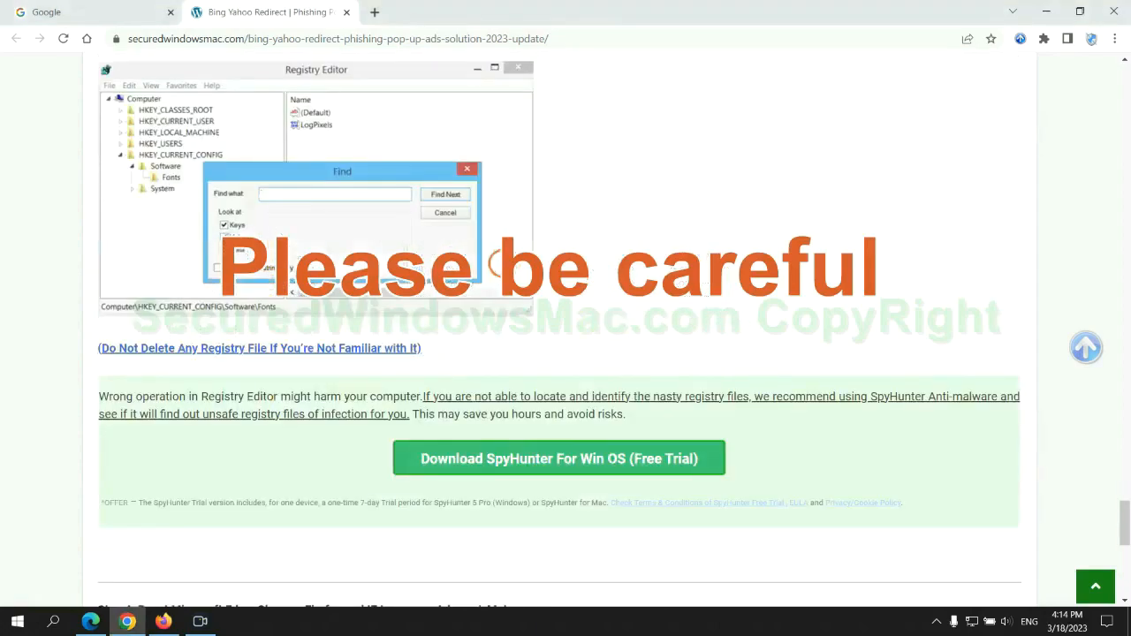
Scroll to Step 4 on resetting Edge, Chrome and Firefox and mark the word Reset in its heading.
scroll("down", 3)
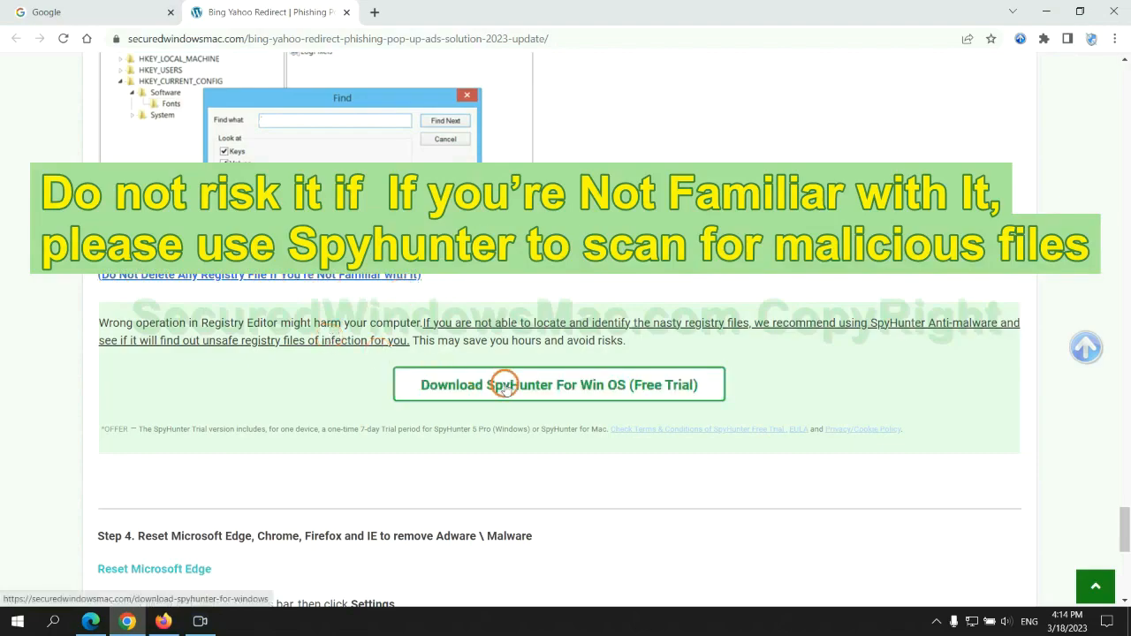
scroll("down", 3)
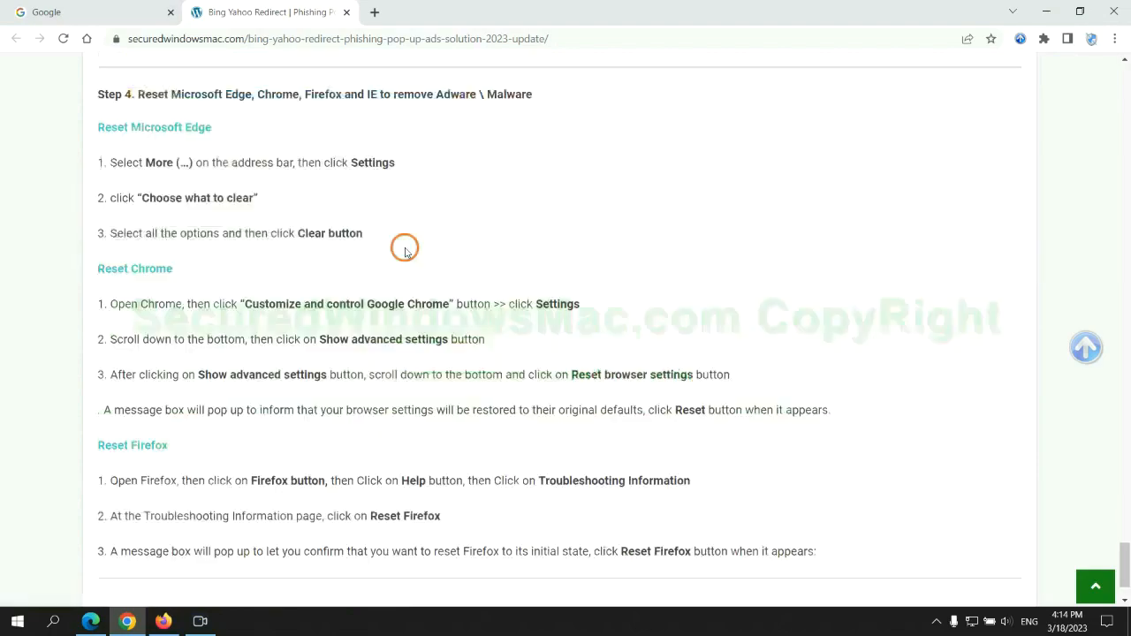
double_click(152, 96)
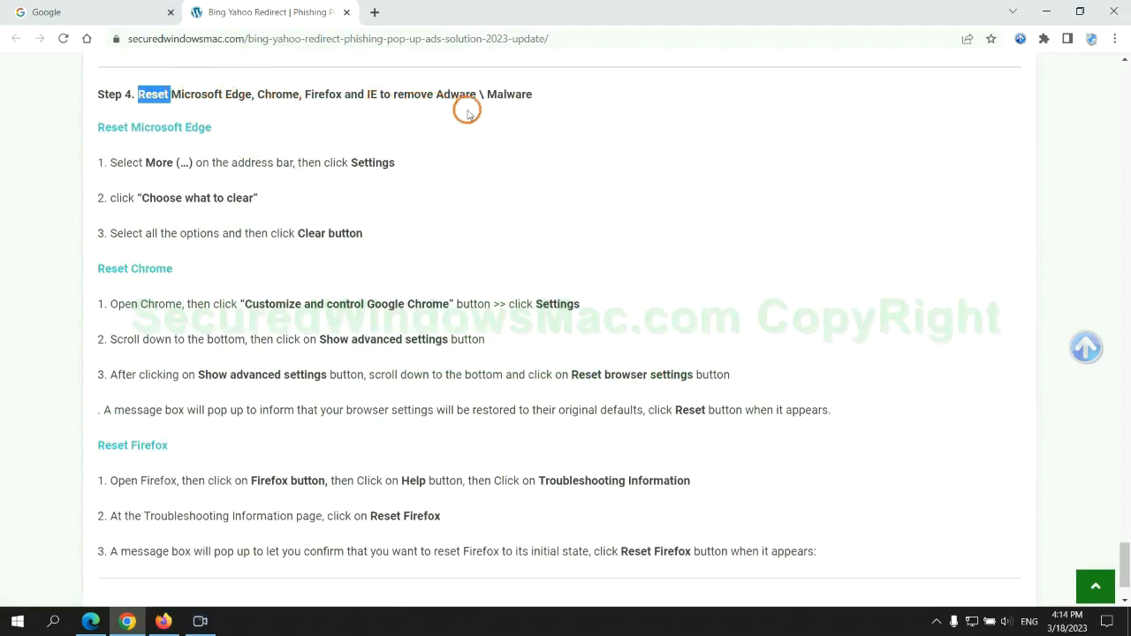
mouse_move(85, 612)
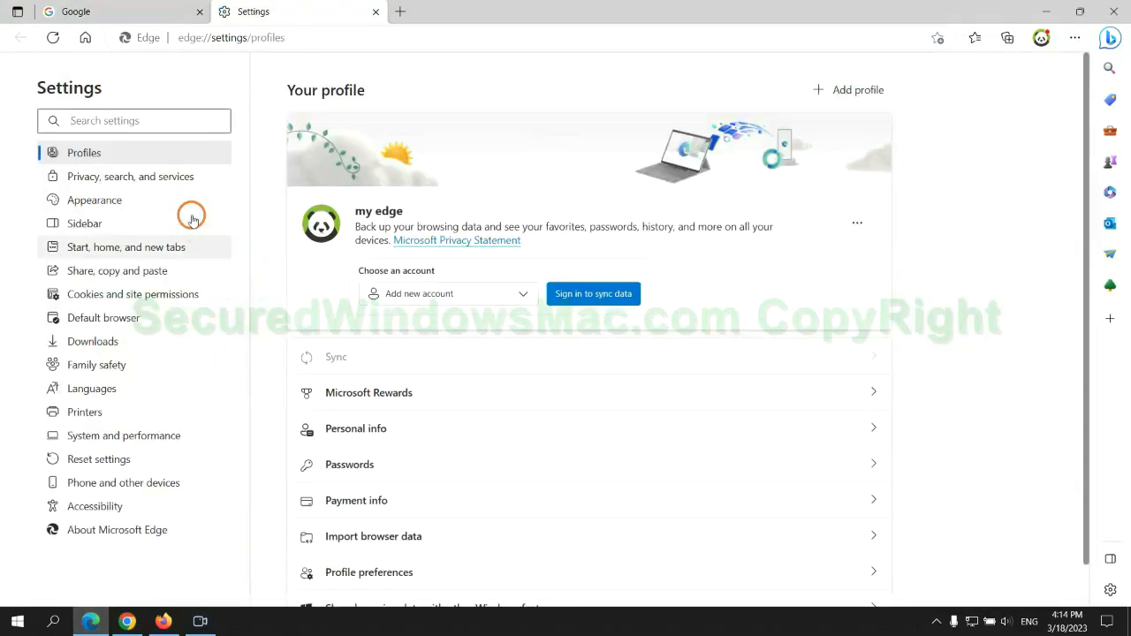
Reach Edge's Privacy, search, and services page and choose what browsing data to clear.
left_click(131, 176)
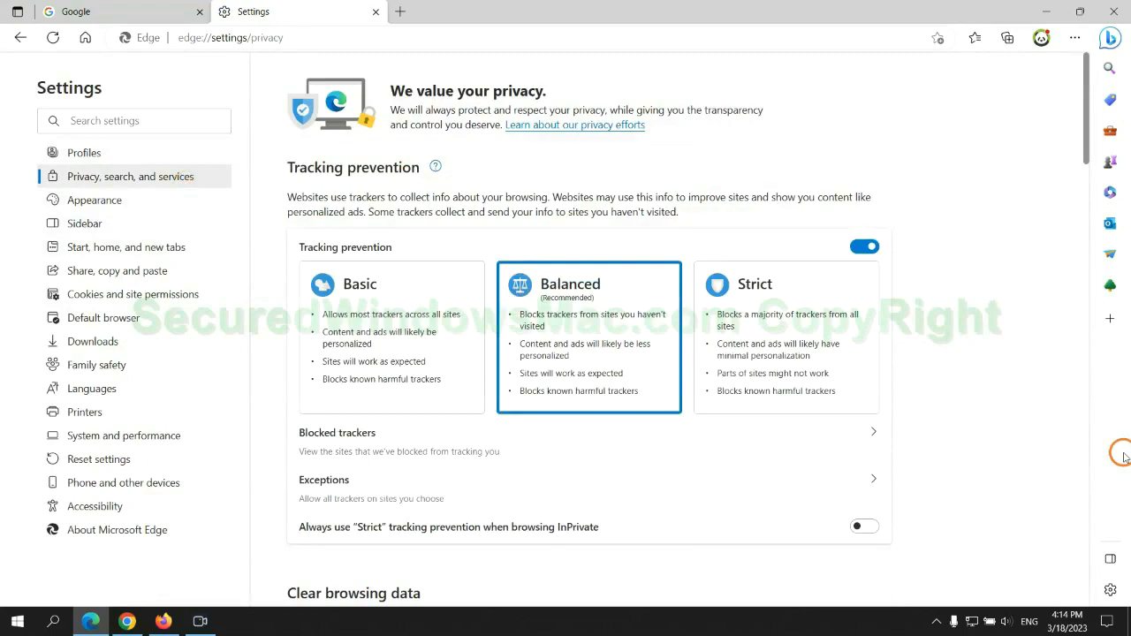
scroll("down", 3)
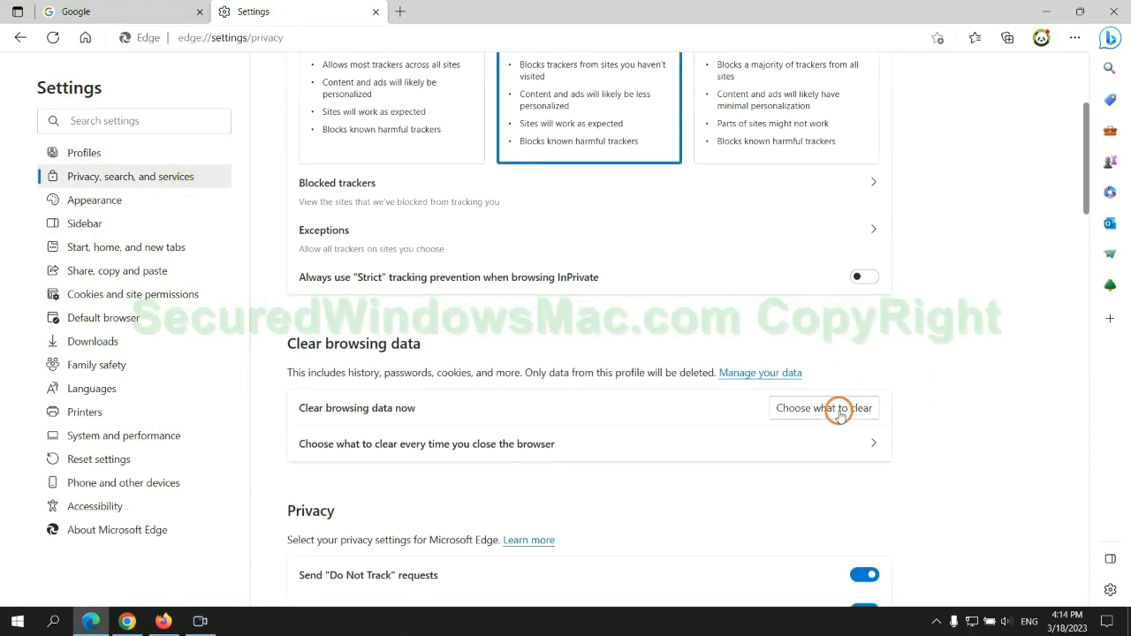
left_click(824, 406)
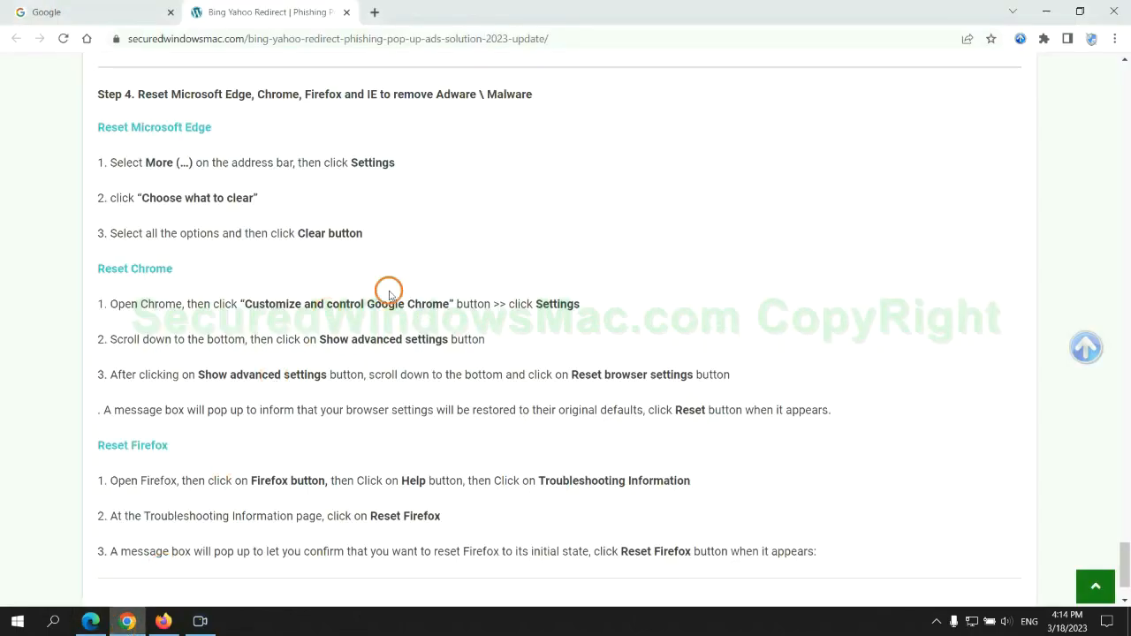
Enter Chrome's Settings from the three-dot menu to prepare the reset.
left_click(1113, 43)
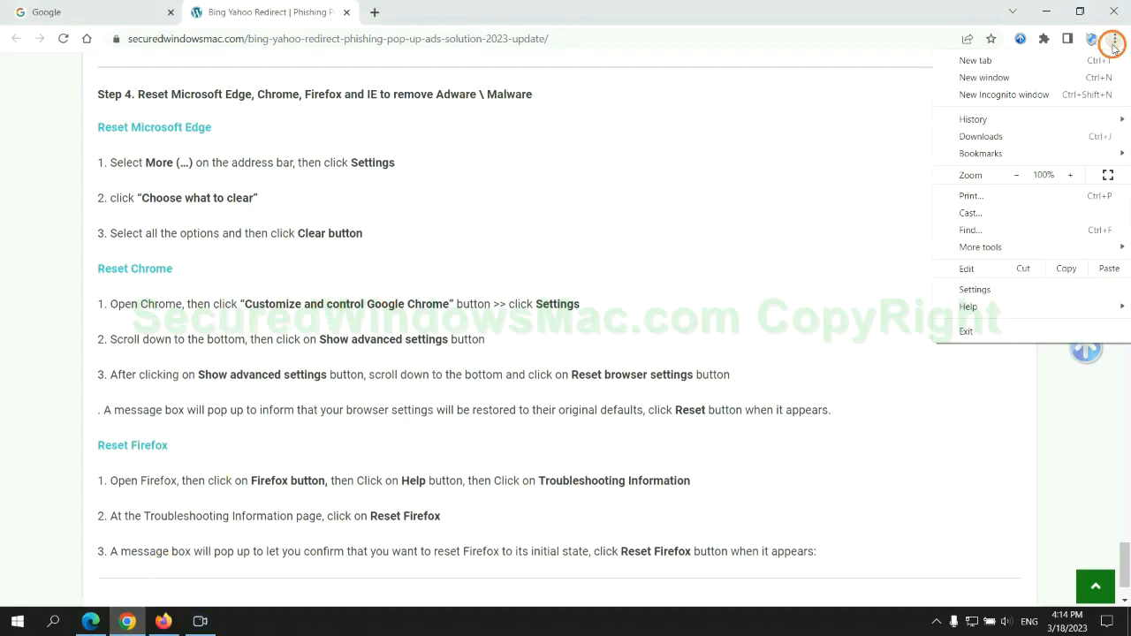
left_click(973, 290)
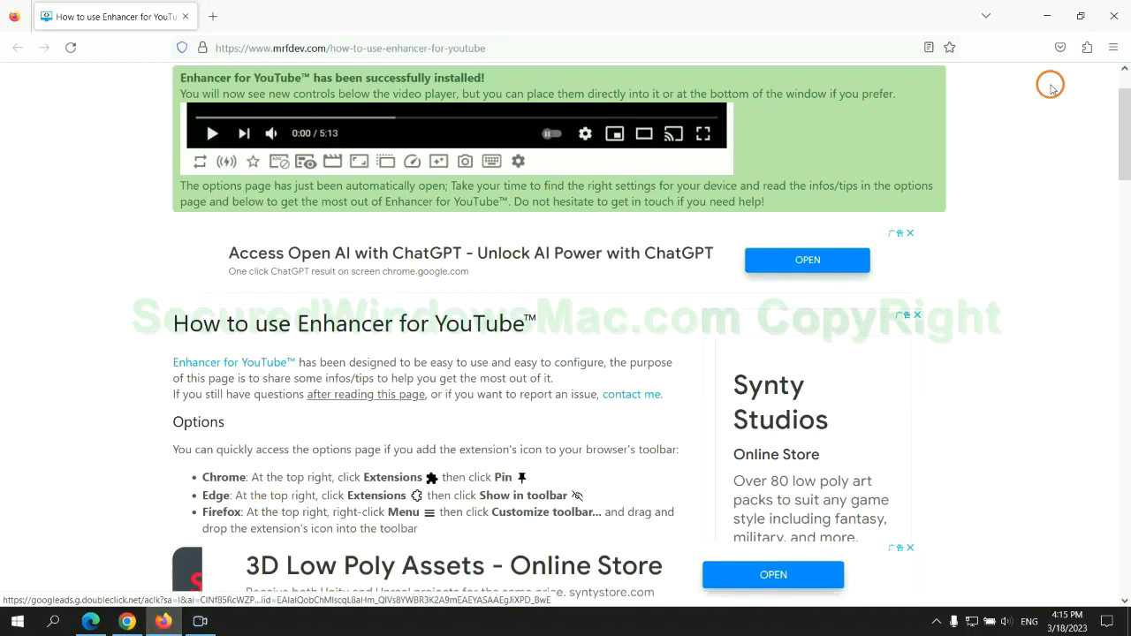
Reach Firefox's Troubleshooting Information via Help and start Refresh Firefox.
left_click(1114, 48)
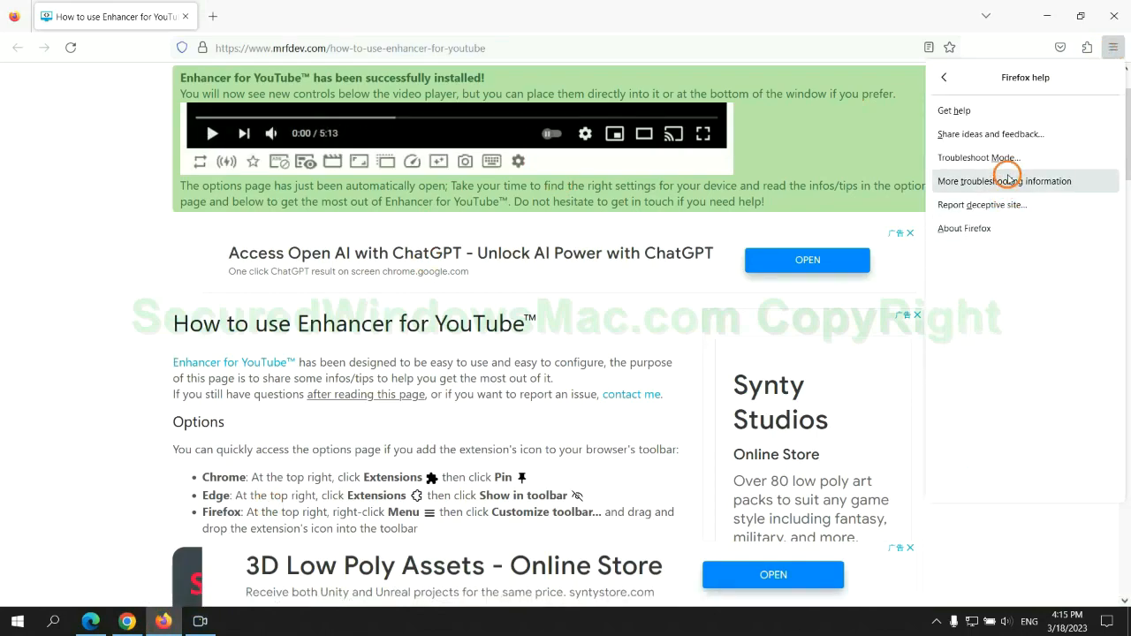
left_click(1004, 180)
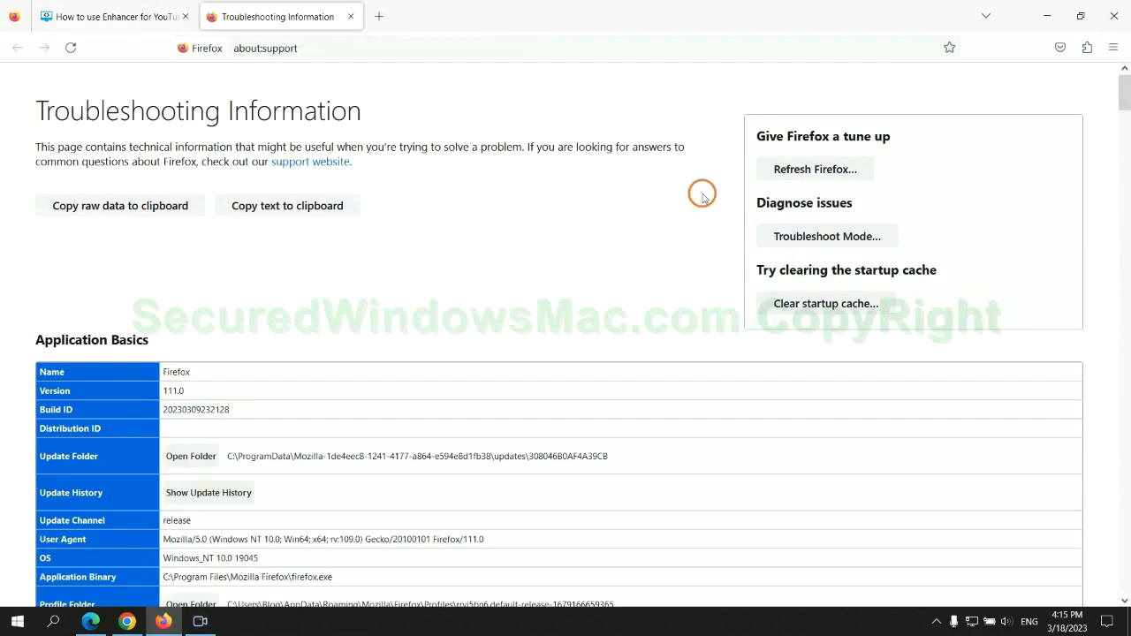
left_click(813, 170)
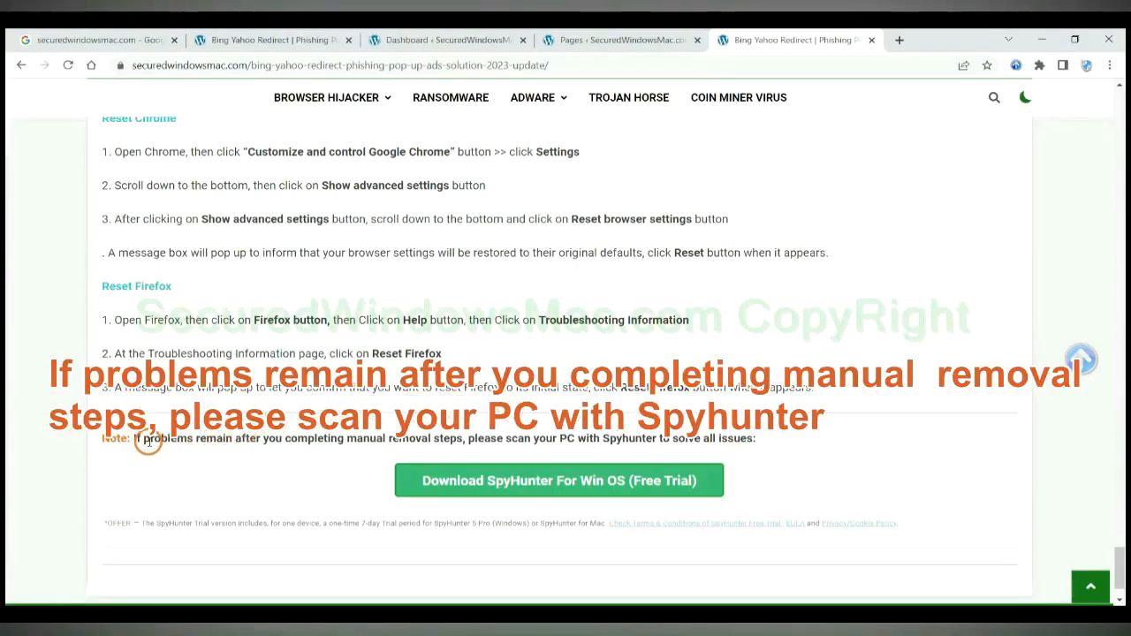
left_click_drag(133, 439, 238, 438)
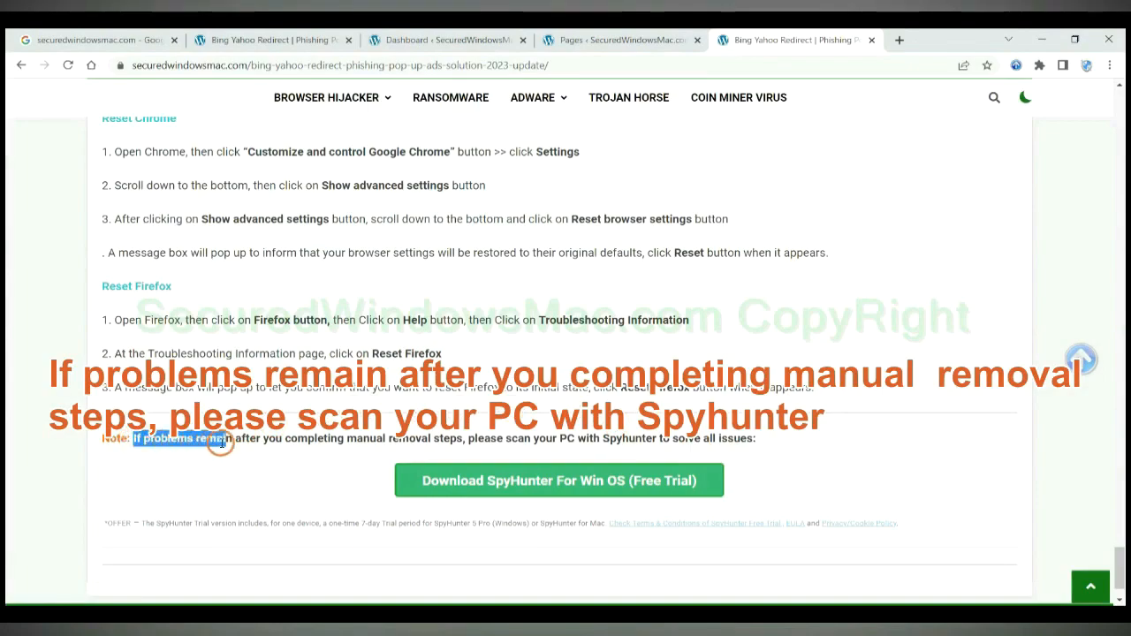